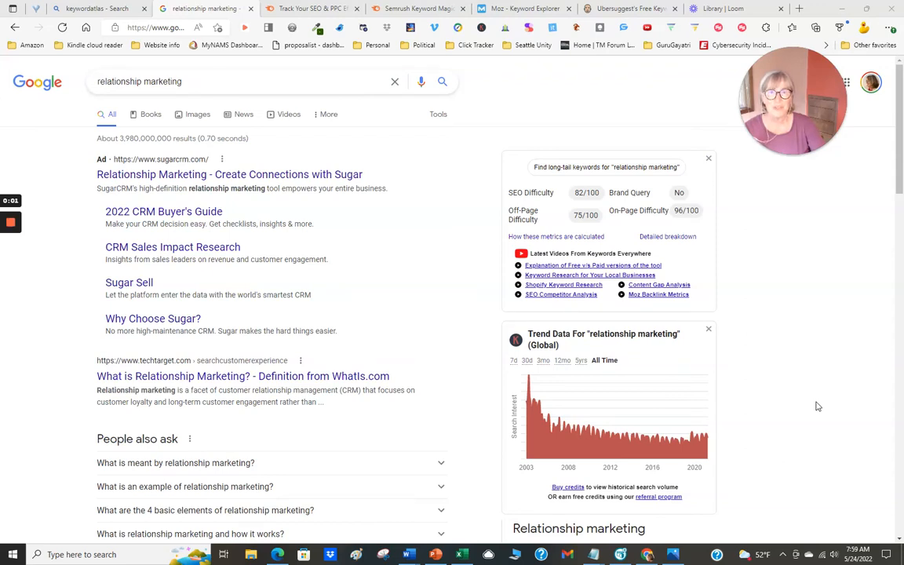
mouse_move(816, 400)
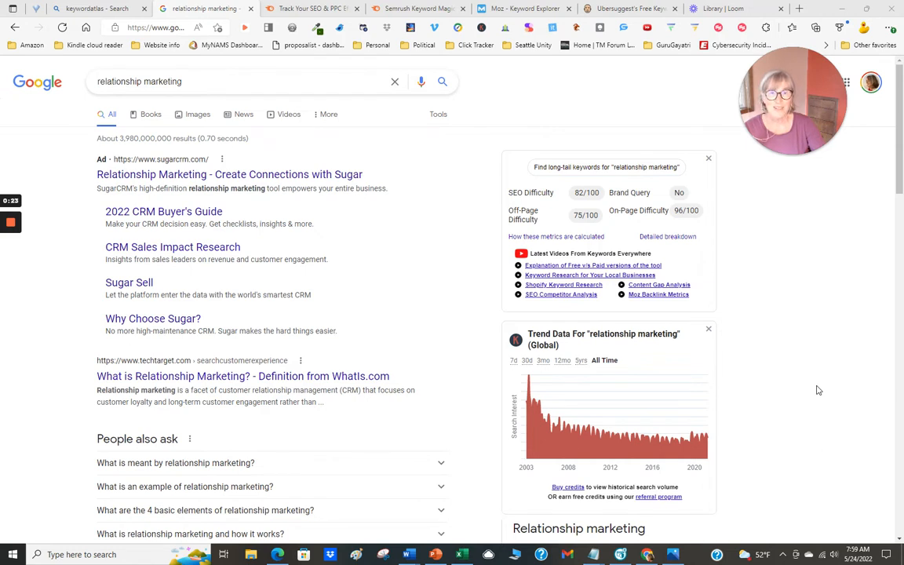
mouse_move(817, 373)
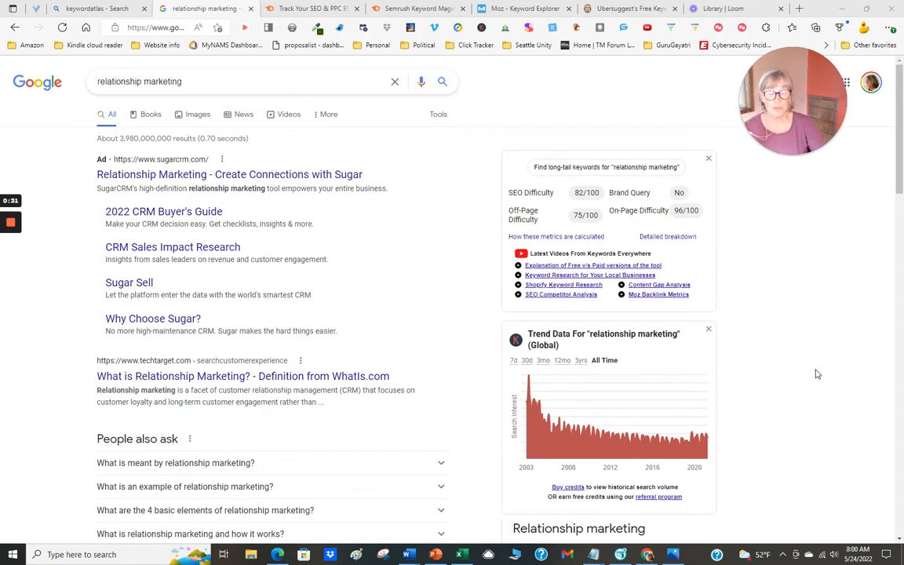
mouse_move(823, 370)
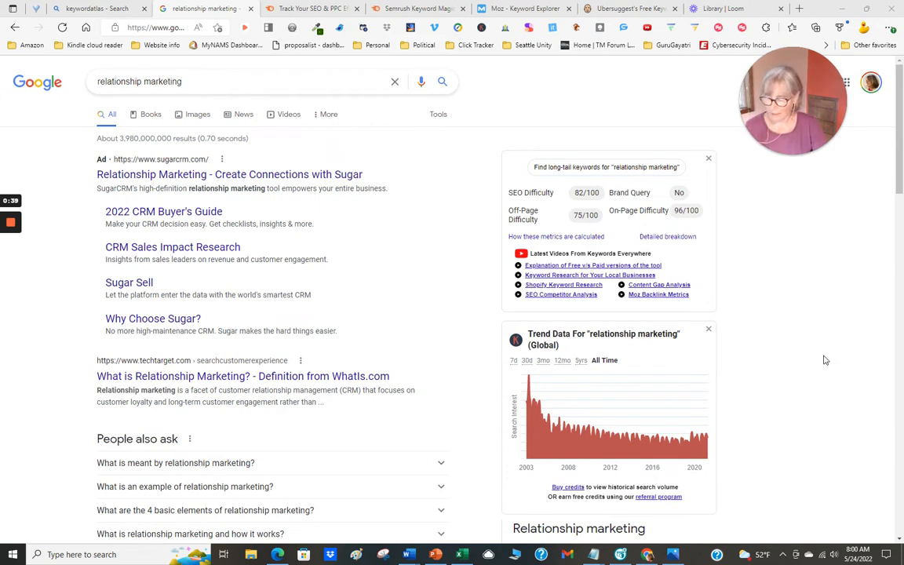
mouse_move(828, 358)
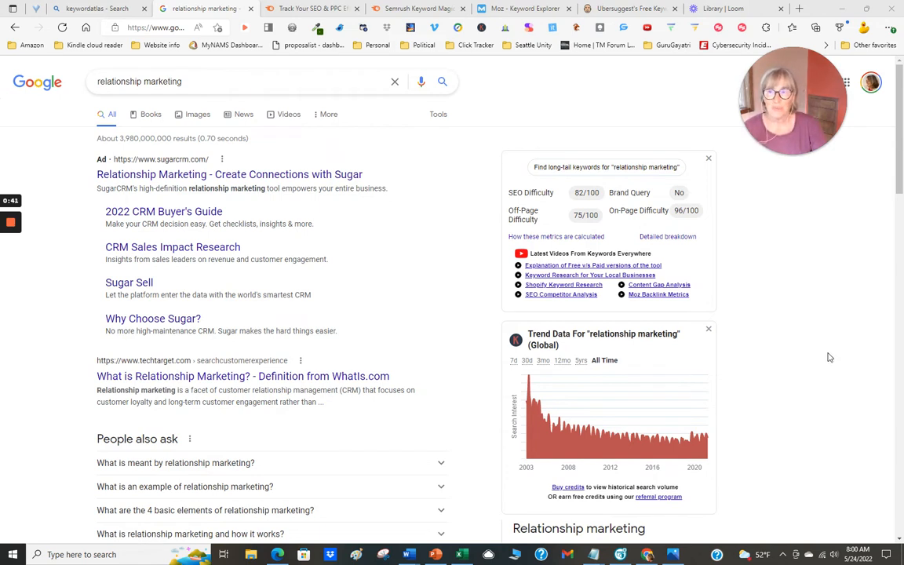
mouse_move(37, 116)
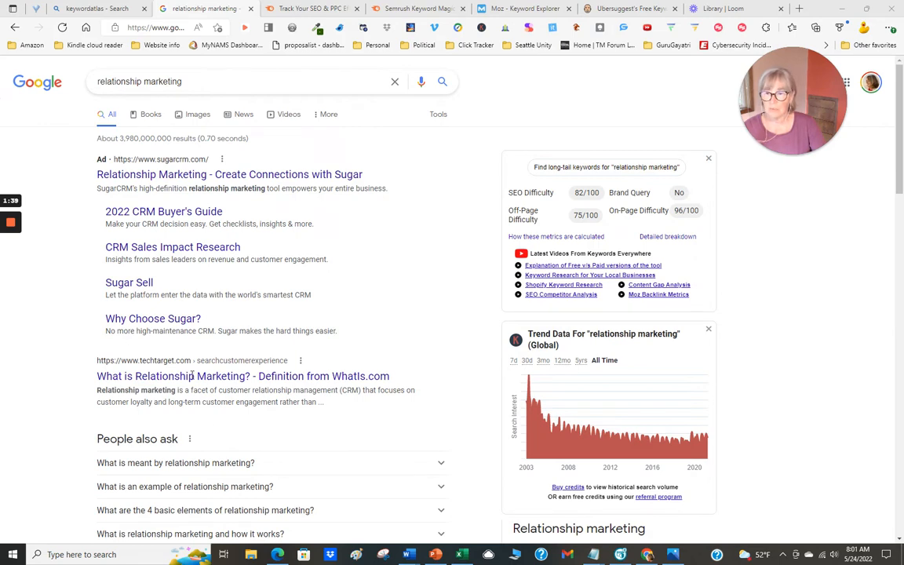
Scroll through the Google results for 'disadvantages of relationship marketing', reviewing difficulty scores, trend chart and related keywords.
scroll(down, 3)
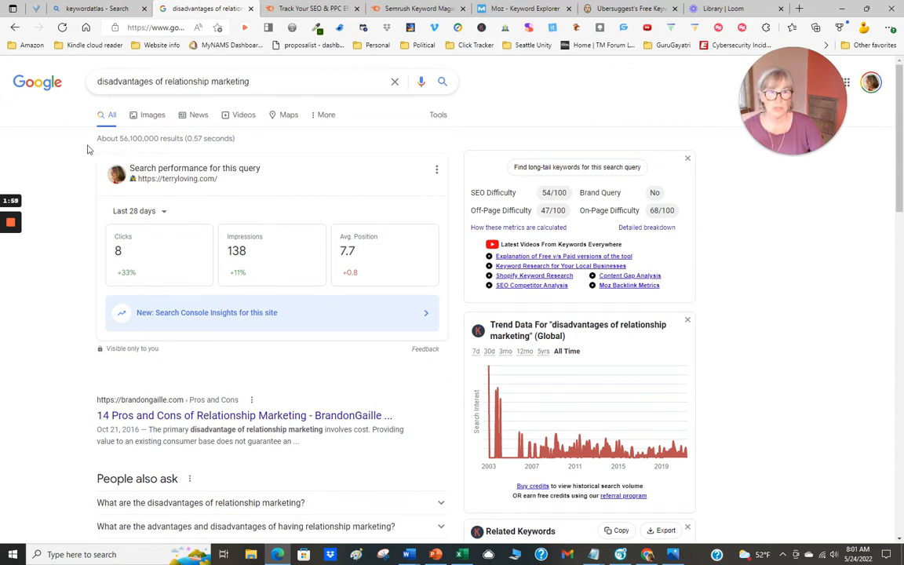
mouse_move(75, 151)
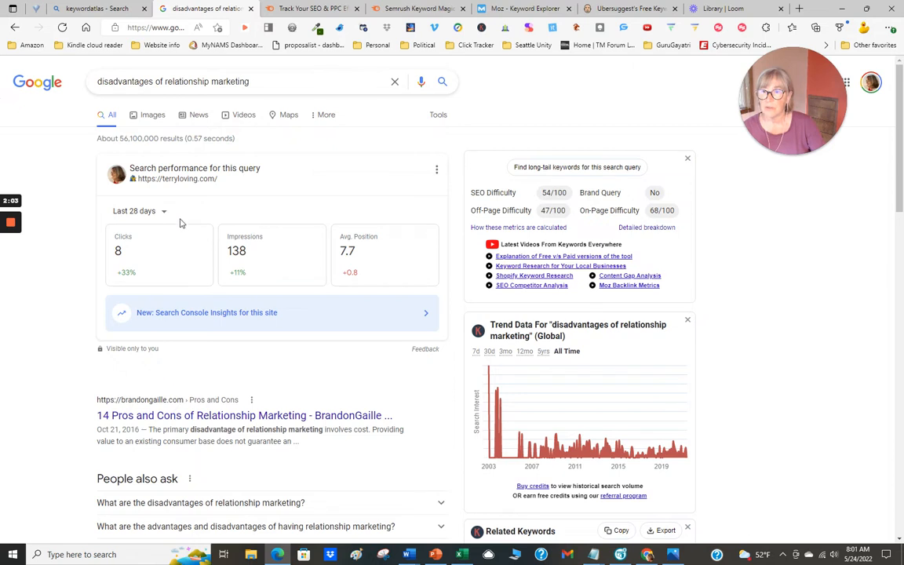
scroll(down, 3)
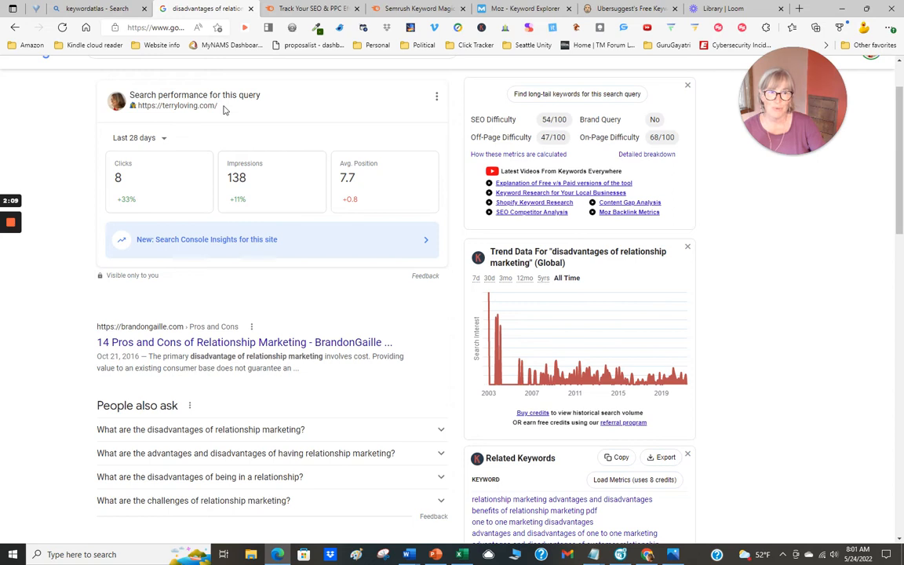
mouse_move(226, 113)
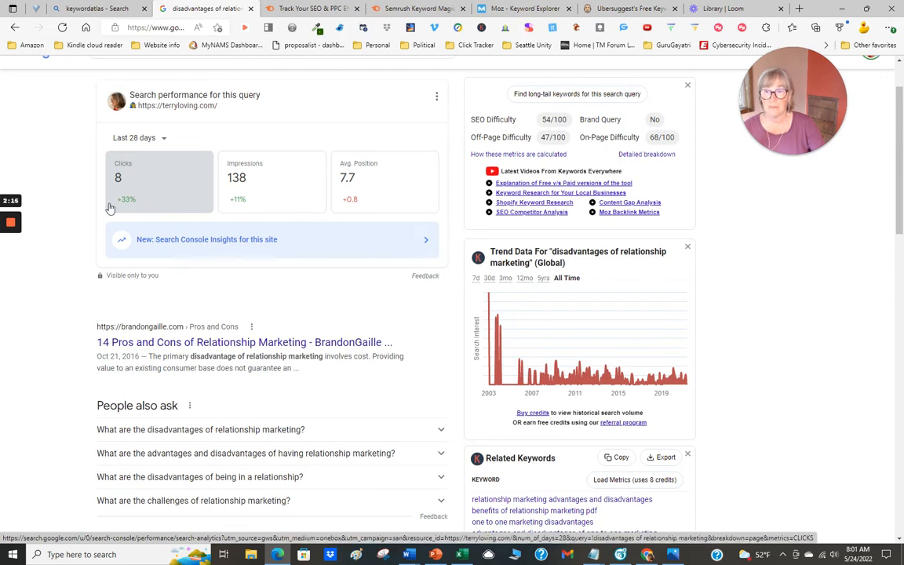
scroll(down, 3)
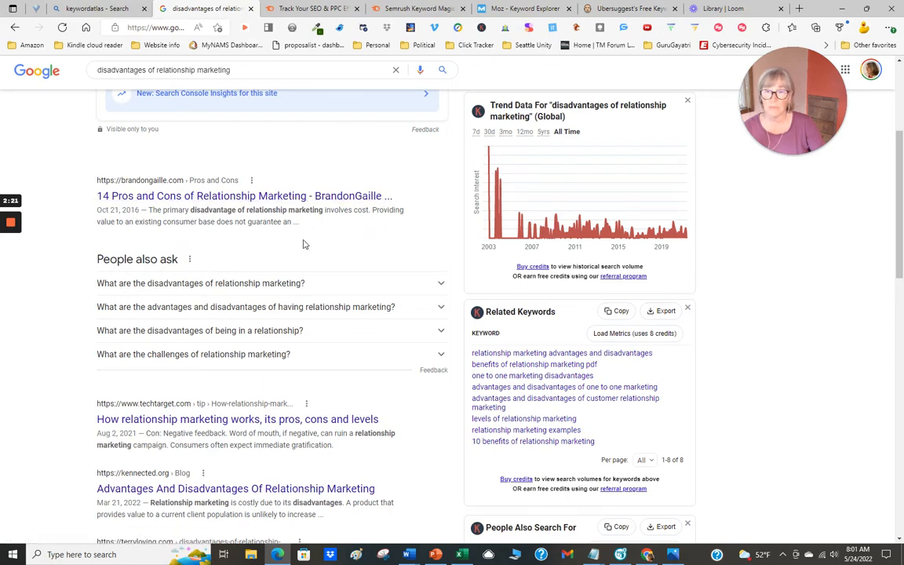
mouse_move(83, 257)
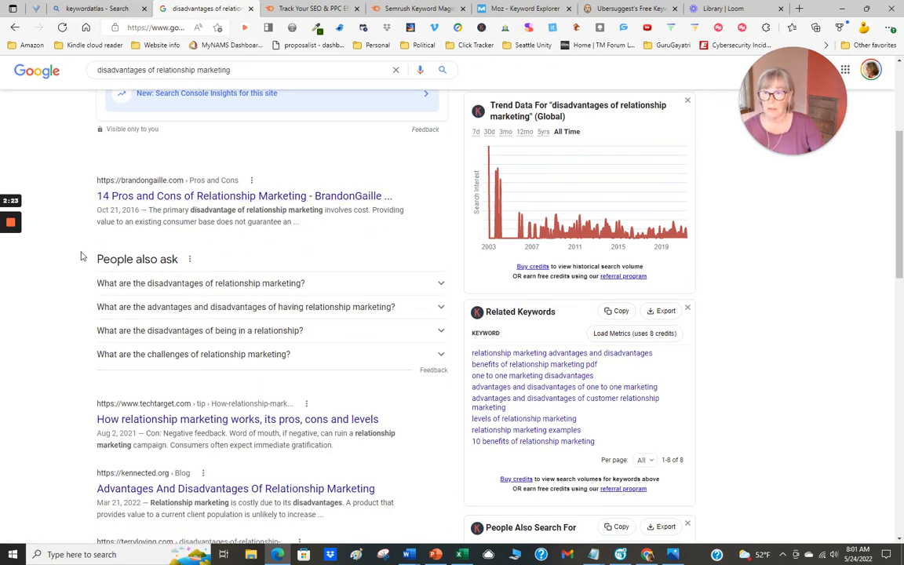
scroll(down, 3)
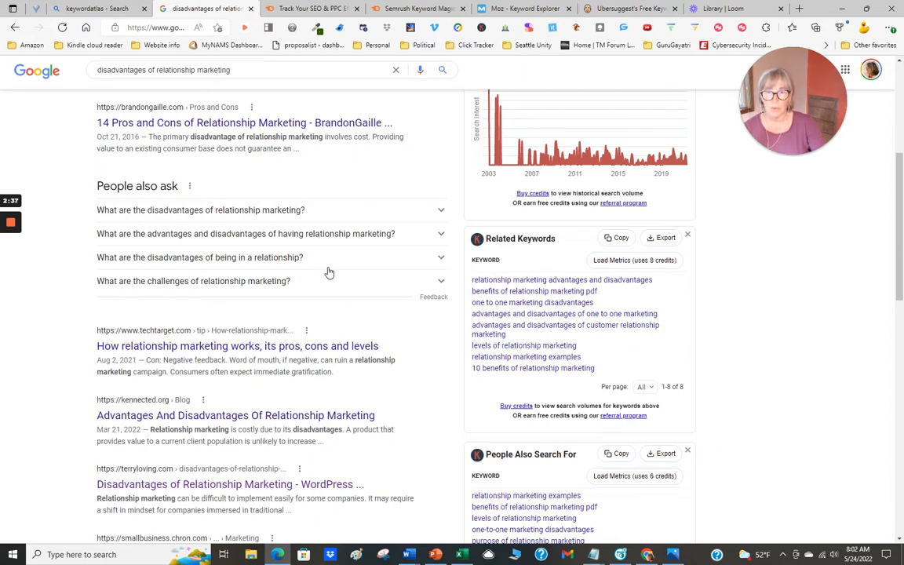
mouse_move(332, 249)
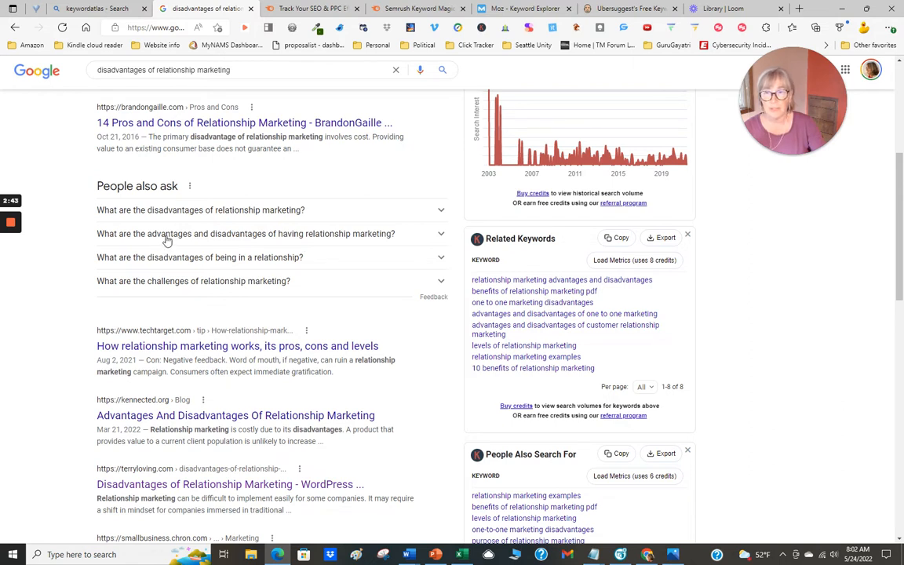
mouse_move(278, 251)
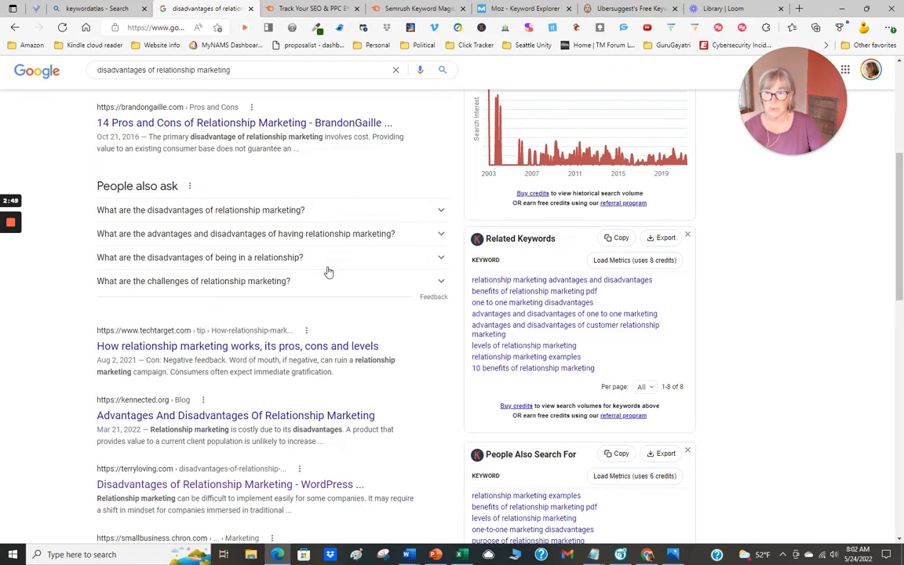
mouse_move(399, 270)
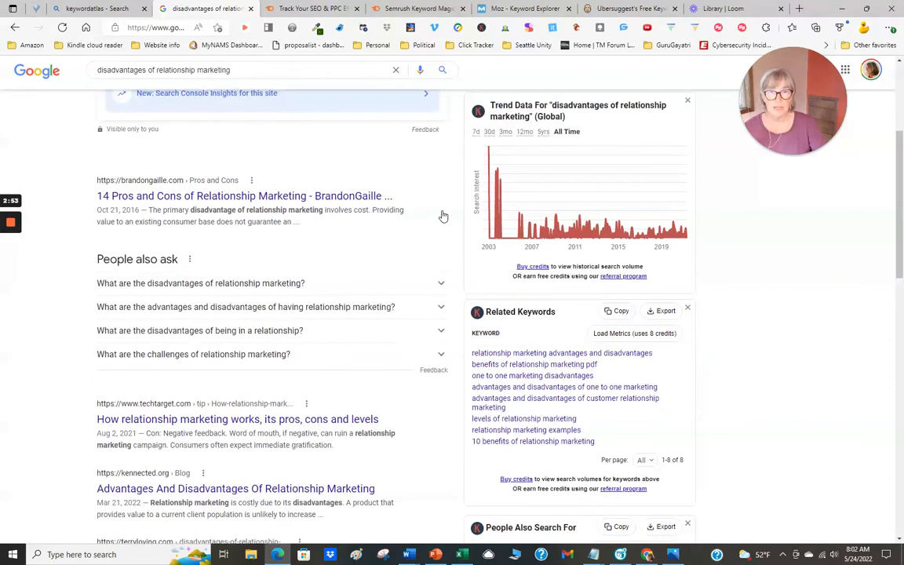
scroll(up, 3)
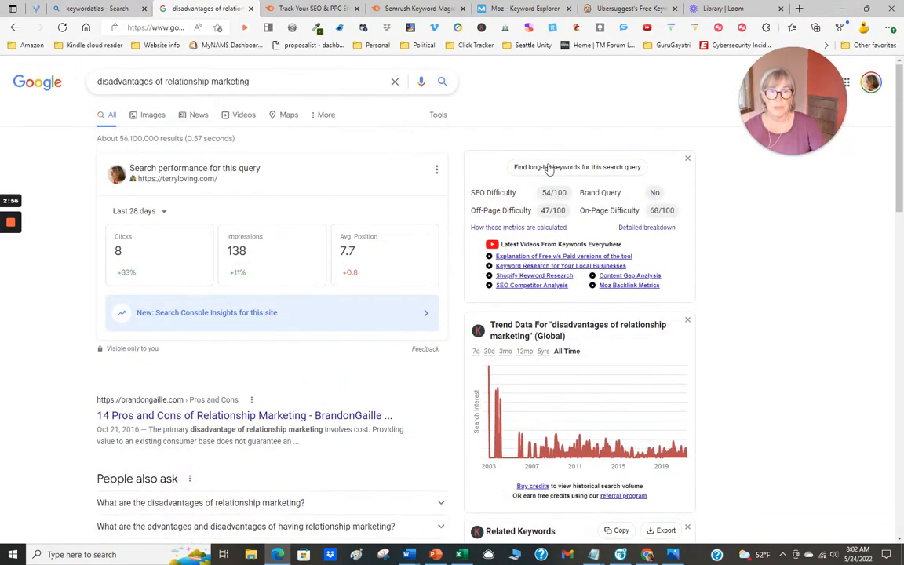
scroll(down, 3)
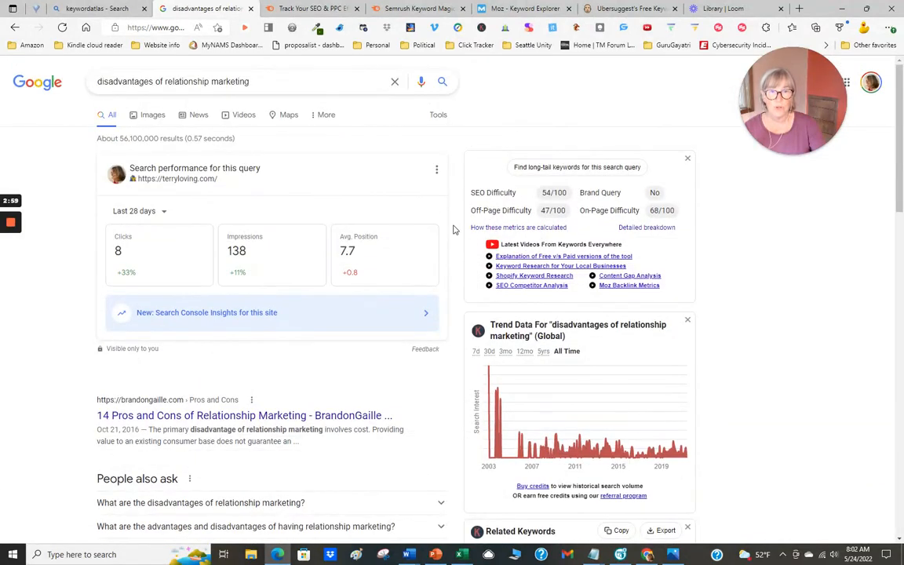
mouse_move(458, 229)
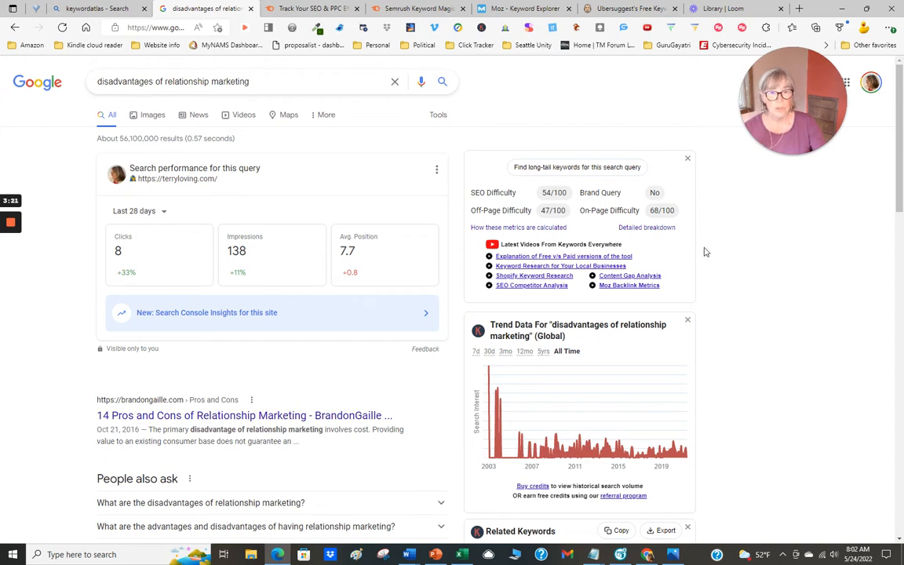
scroll(down, 3)
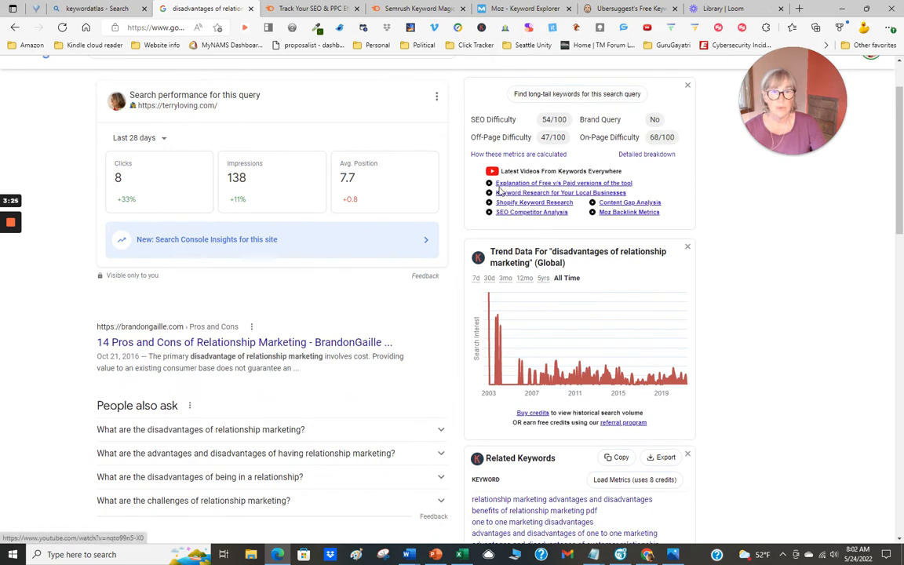
mouse_move(626, 175)
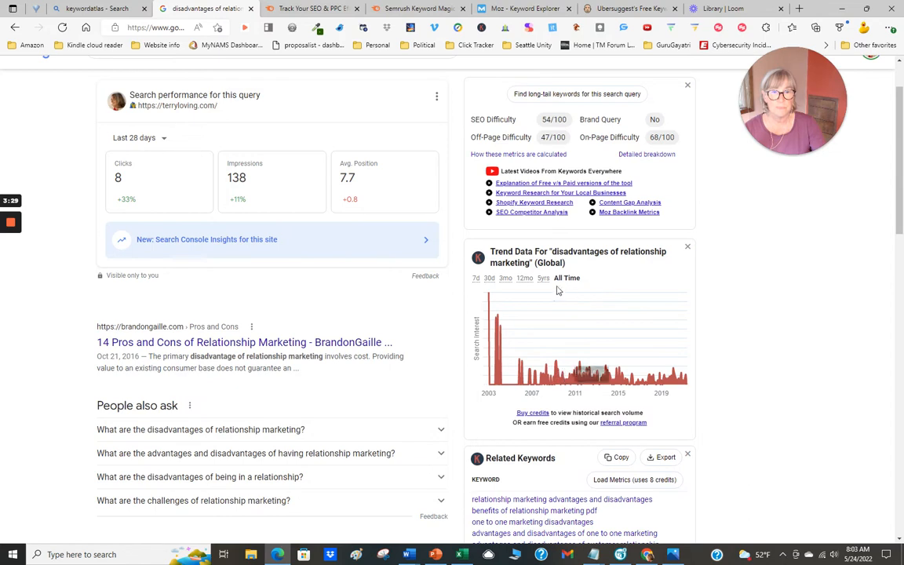
scroll(down, 3)
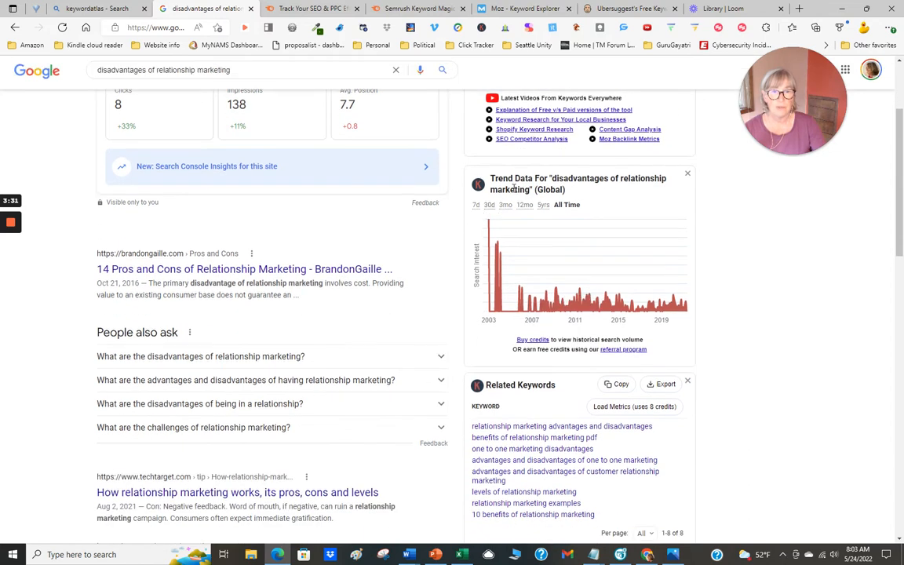
mouse_move(676, 304)
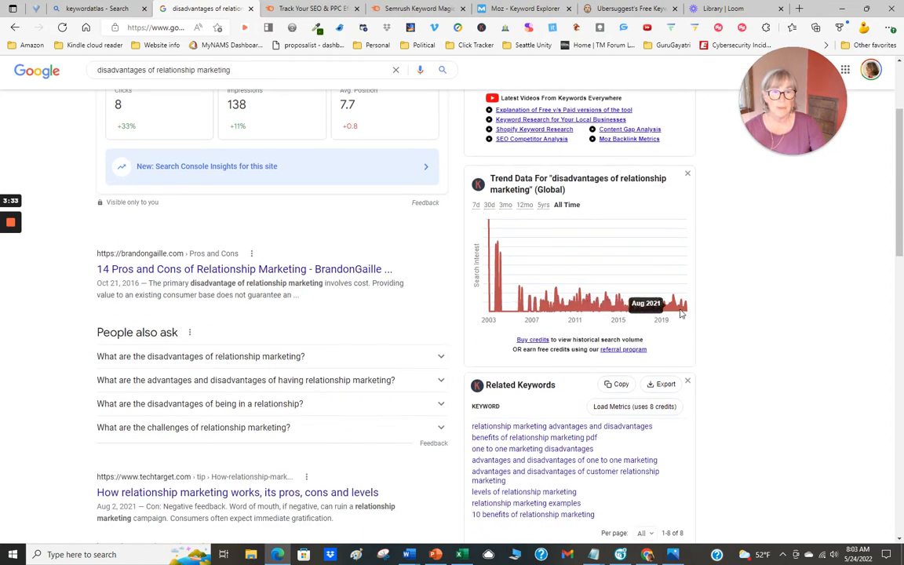
mouse_move(499, 323)
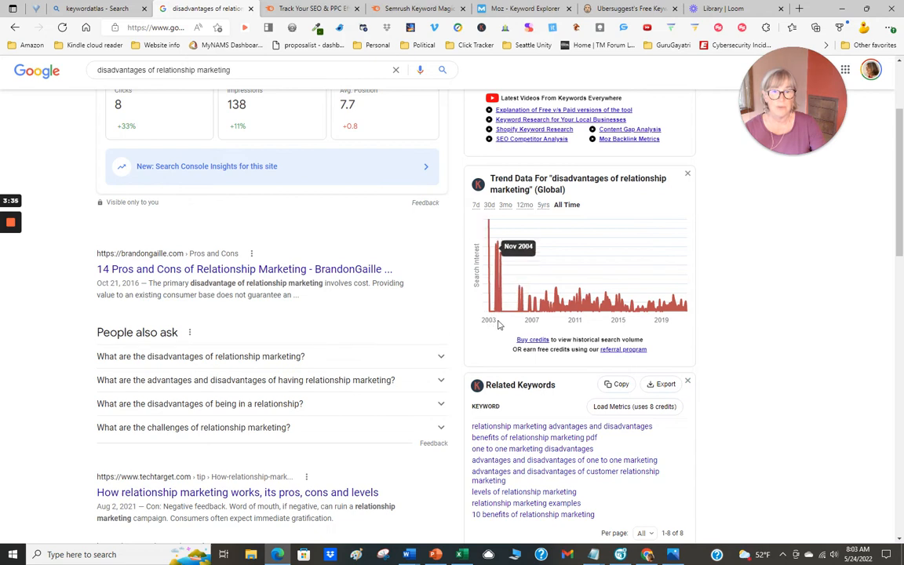
mouse_move(502, 310)
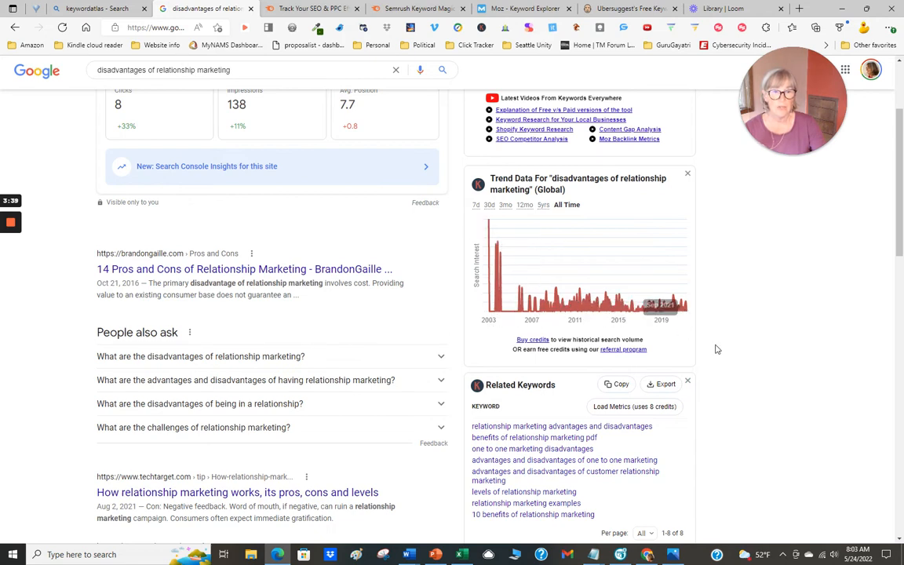
scroll(down, 3)
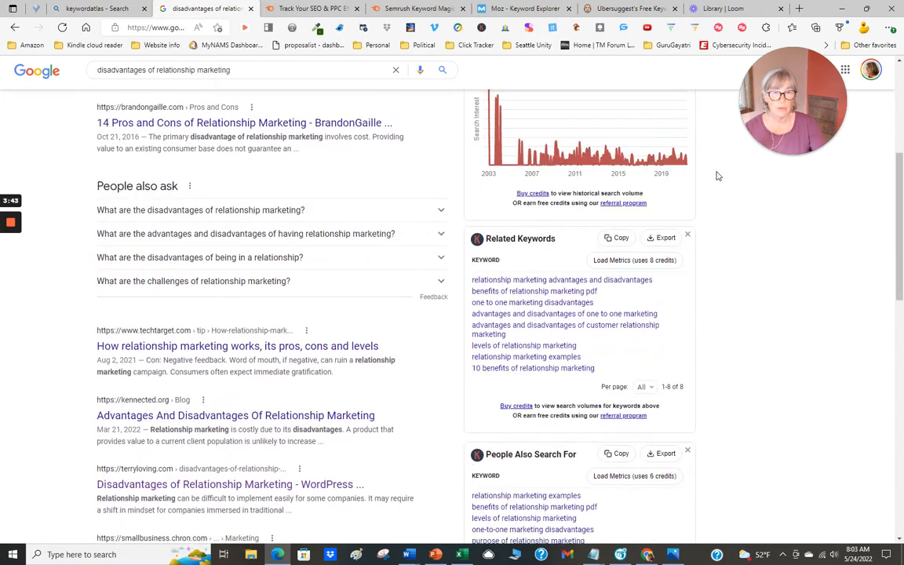
scroll(down, 3)
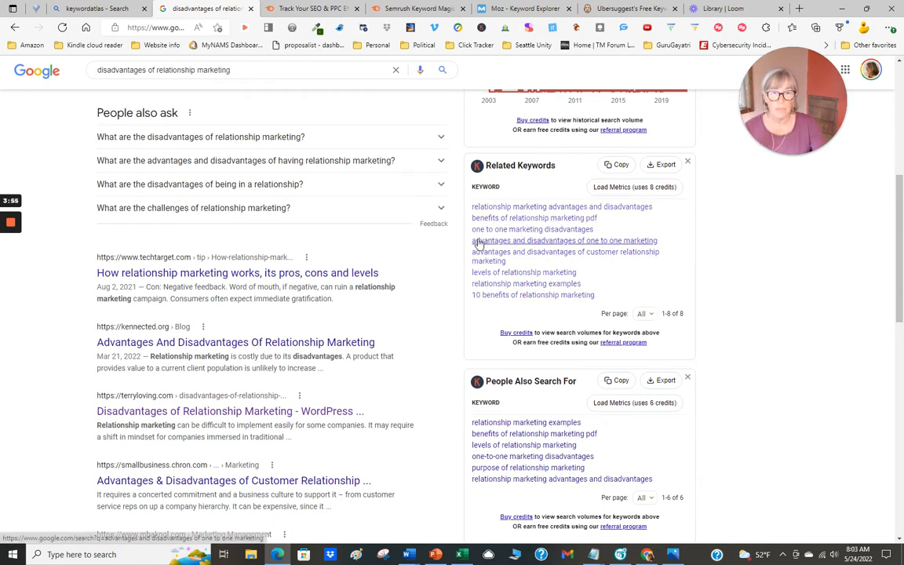
scroll(down, 3)
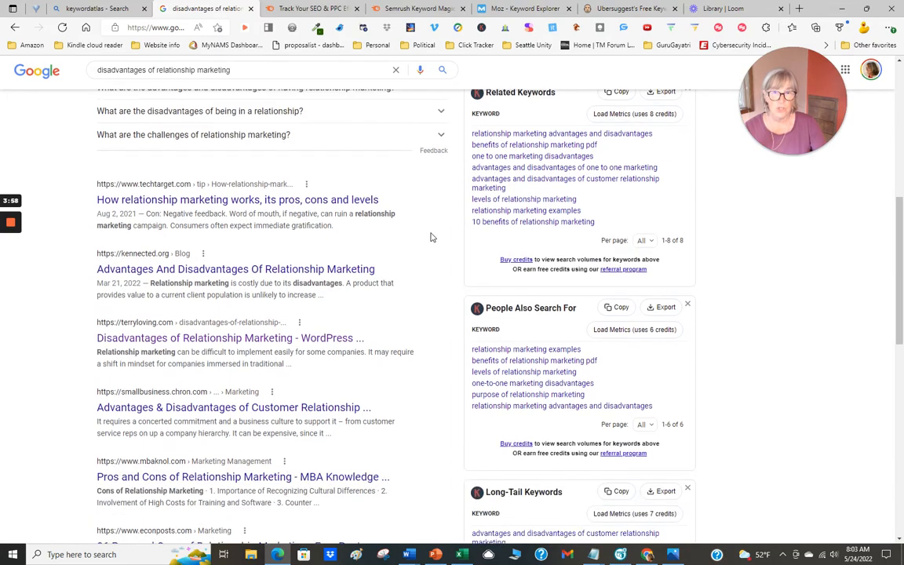
scroll(down, 3)
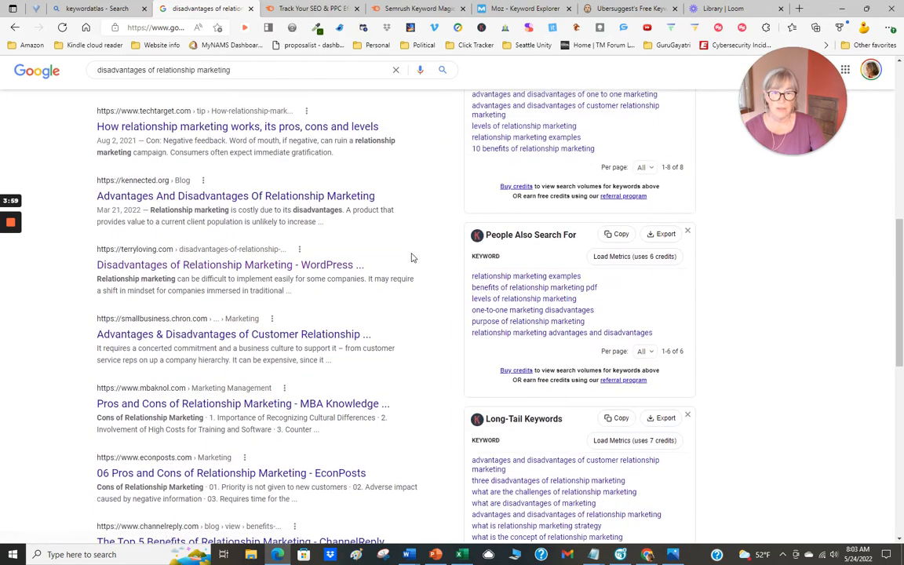
scroll(down, 3)
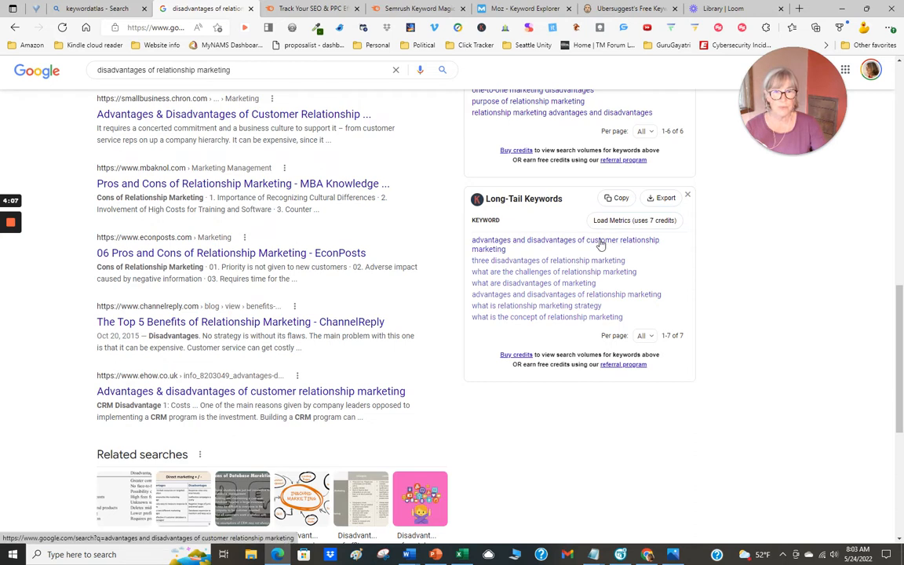
mouse_move(722, 293)
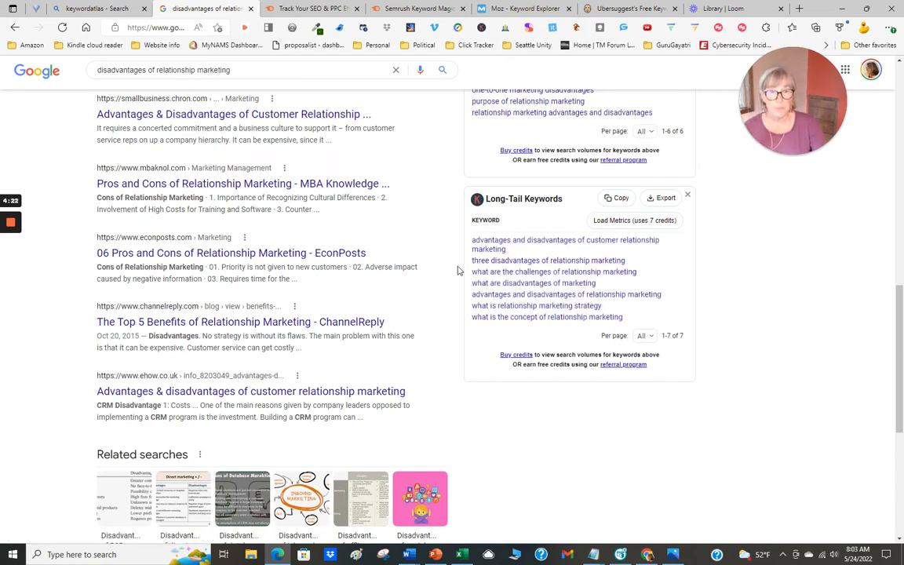
mouse_move(552, 271)
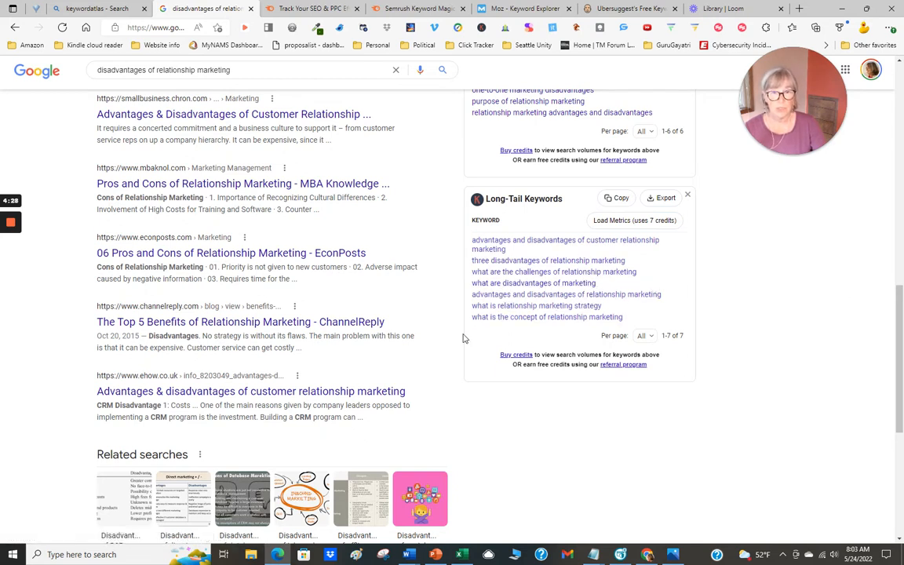
scroll(down, 3)
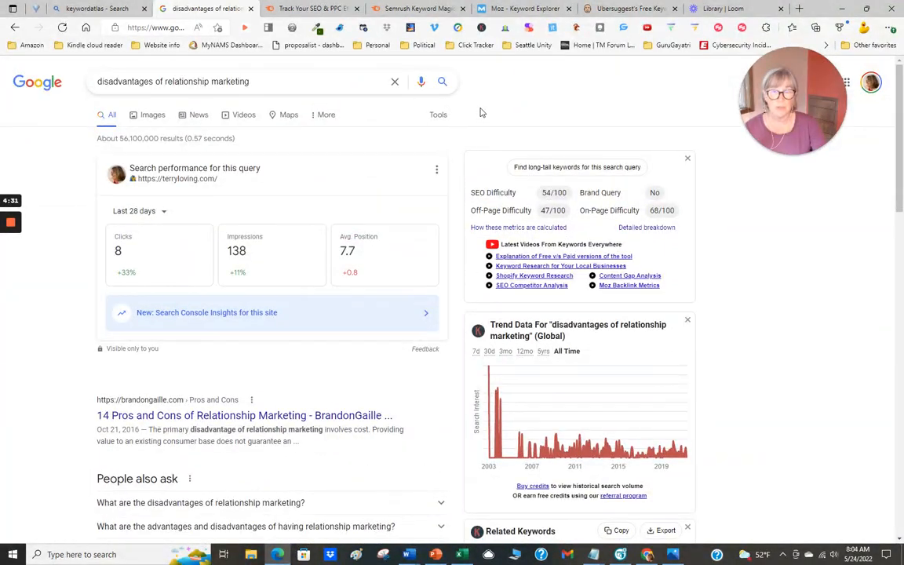
mouse_move(463, 141)
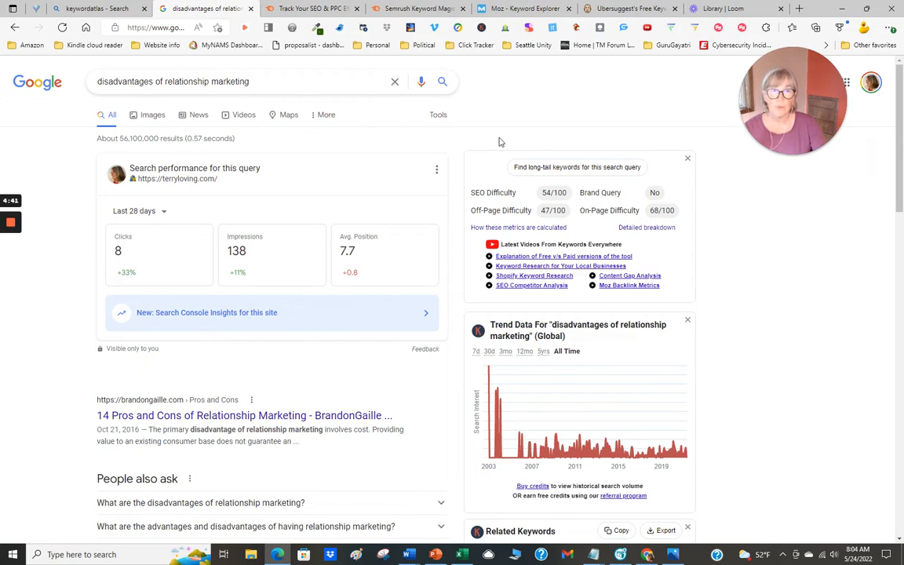
click(628, 9)
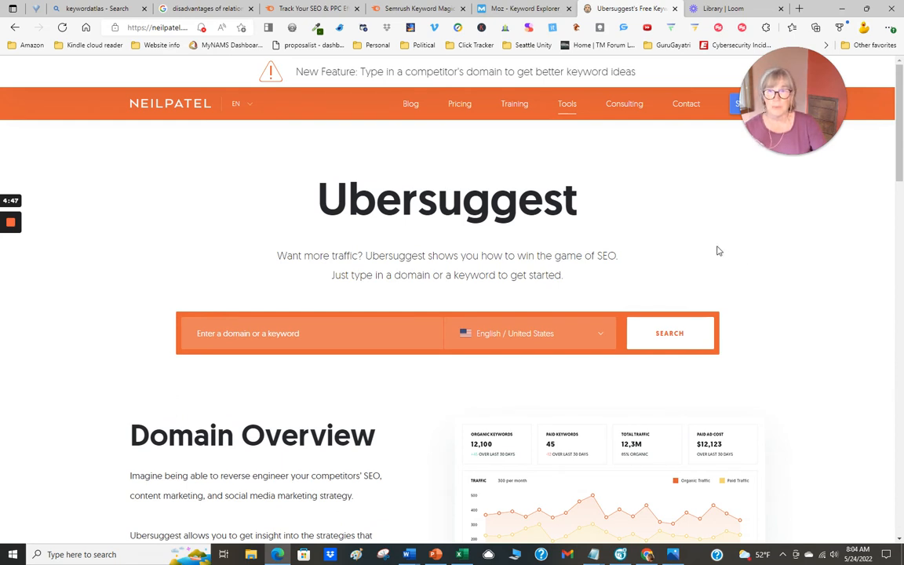
mouse_move(722, 238)
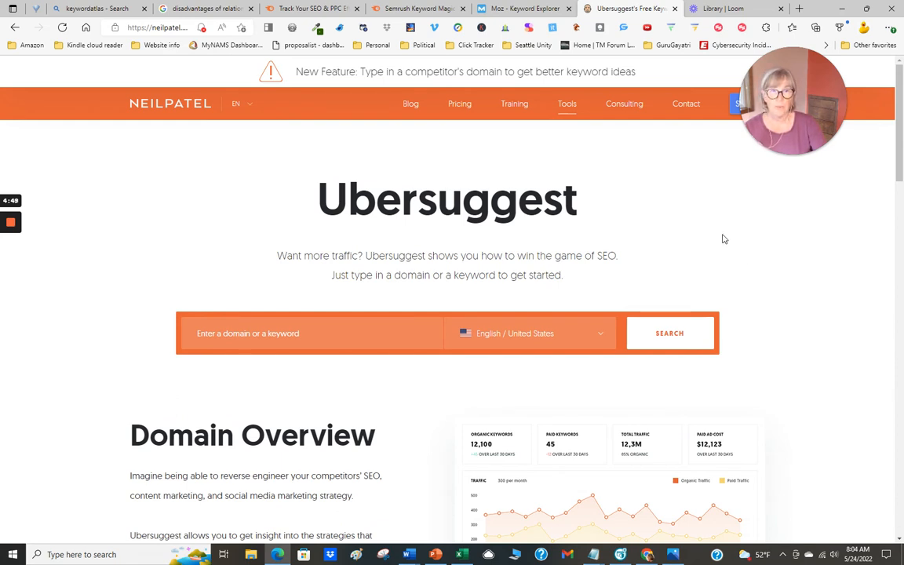
mouse_move(524, 132)
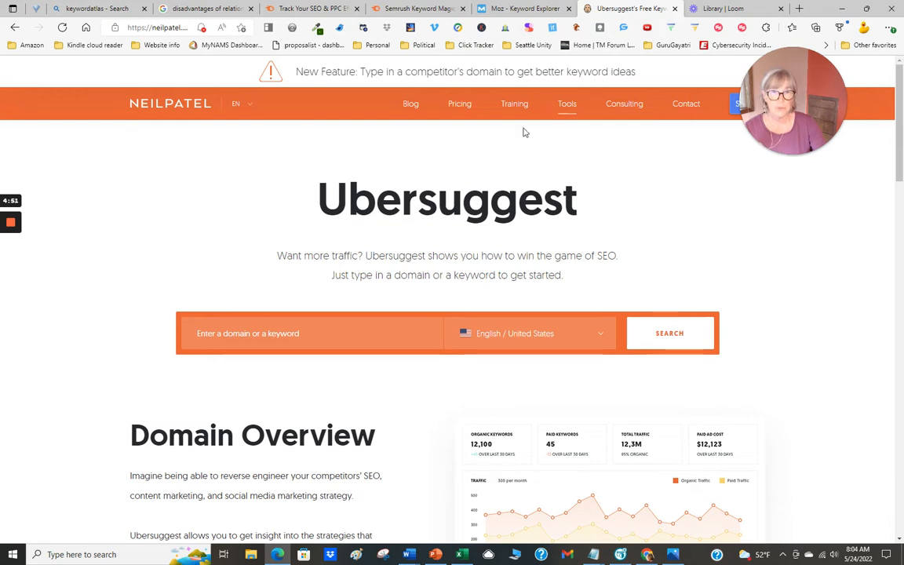
mouse_move(636, 169)
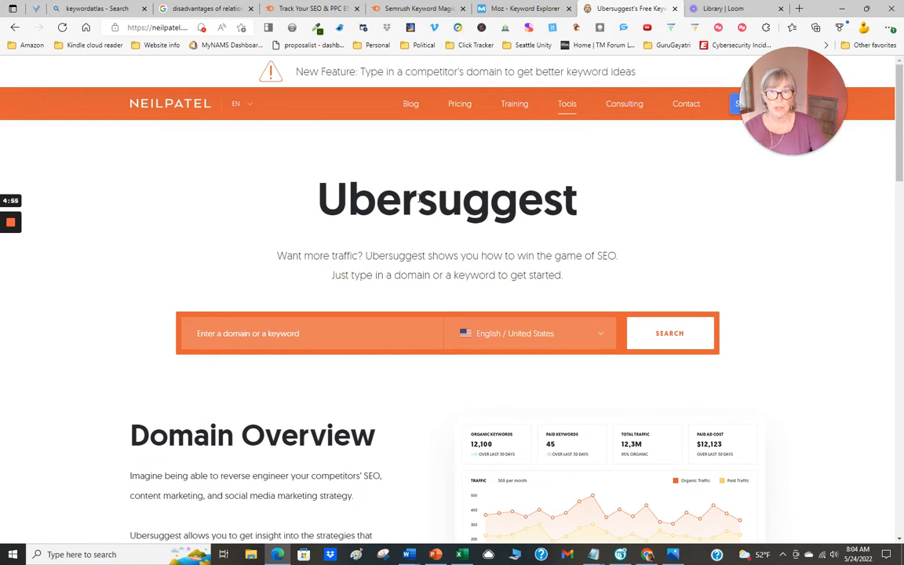
Enter 'Disadvantages of Relationship Marketing' as the Ubersuggest keyword and run the search.
click(668, 332)
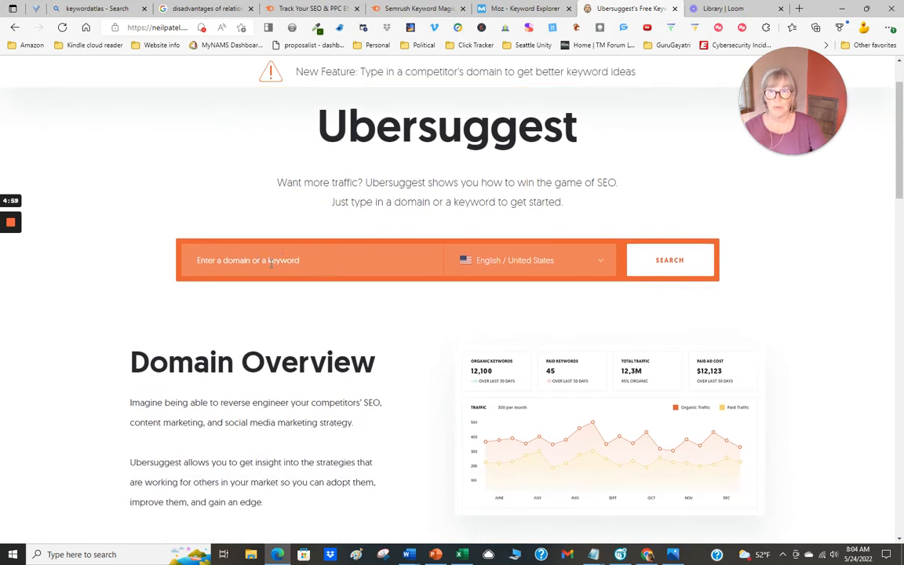
click(306, 261)
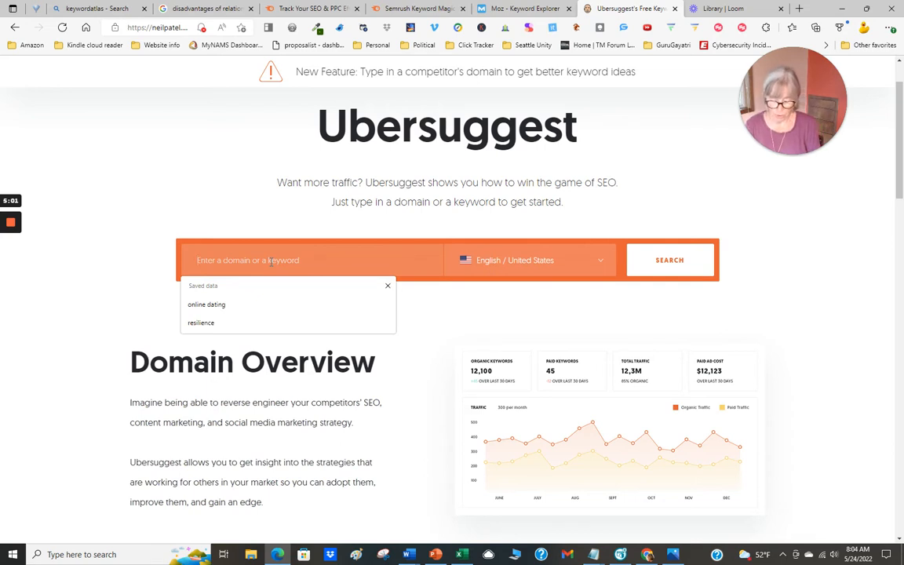
text(Disadvantages of Relationship)
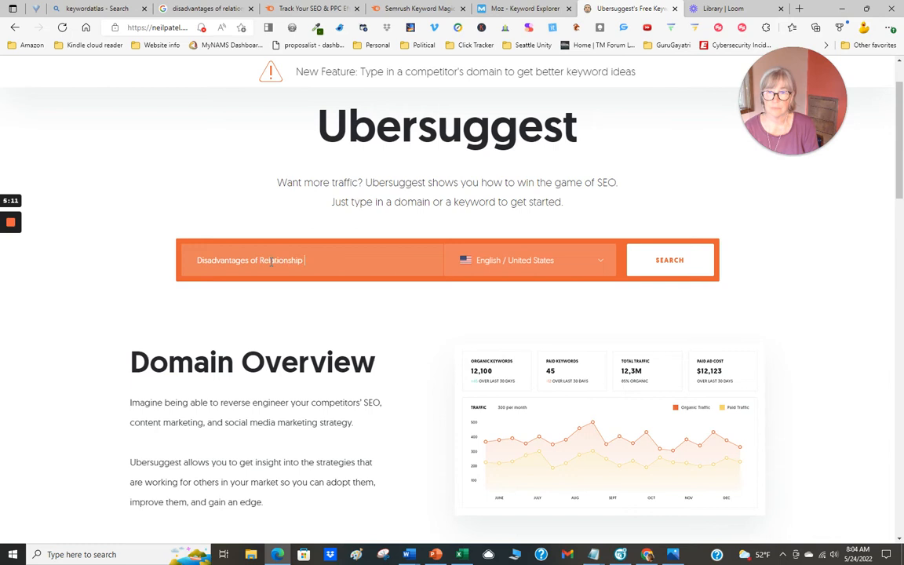
text(Marketing)
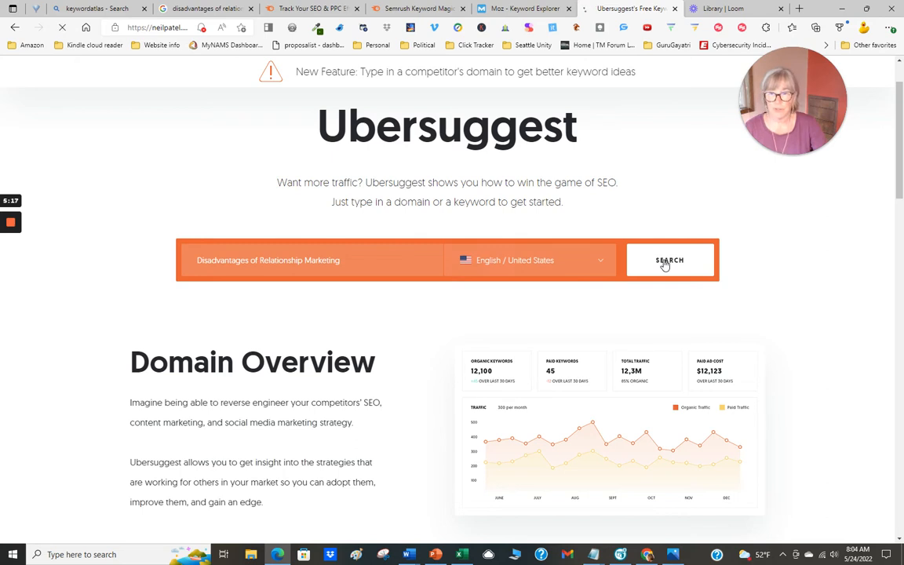
click(669, 260)
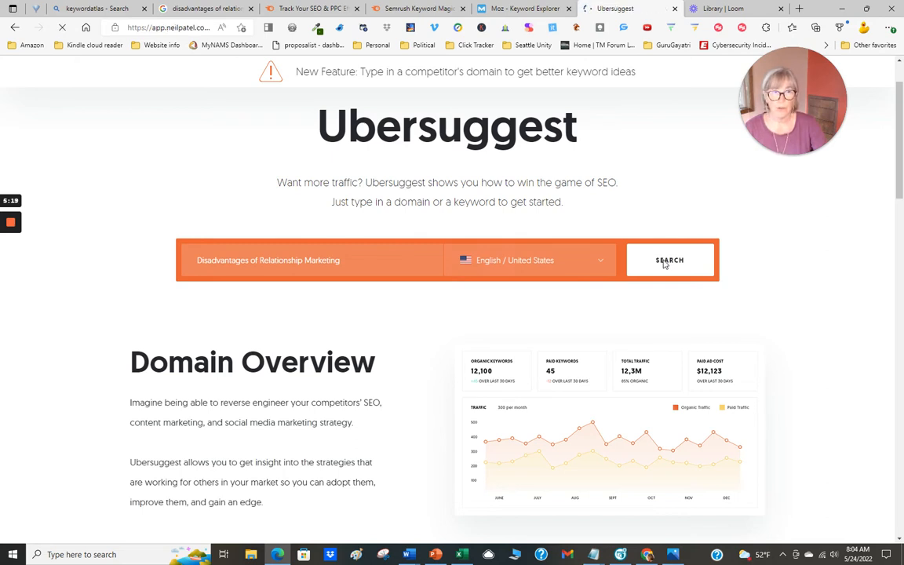
mouse_move(790, 295)
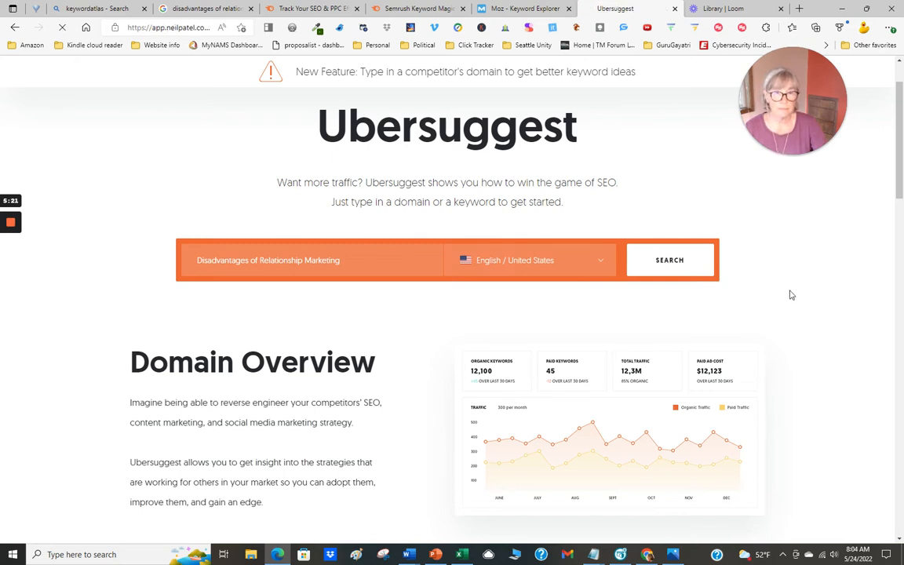
click(669, 260)
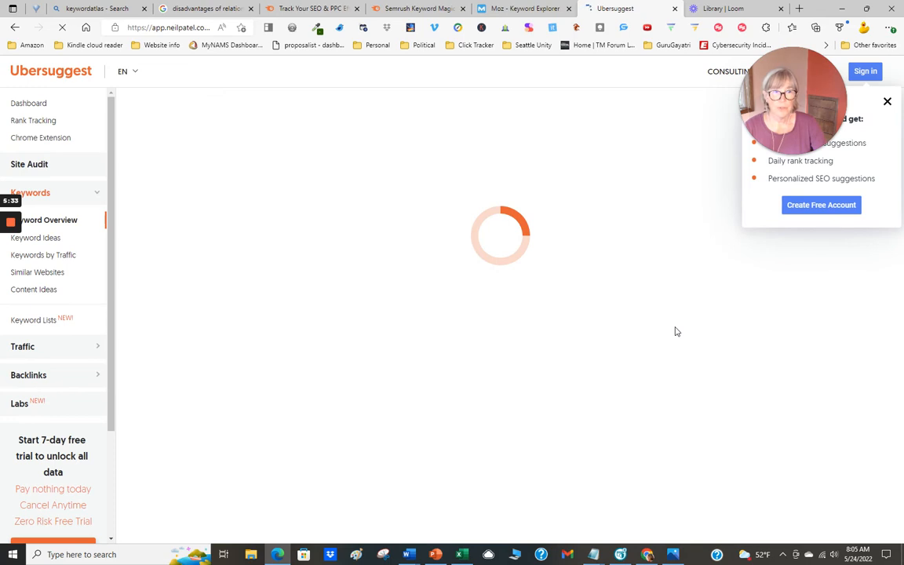
mouse_move(681, 329)
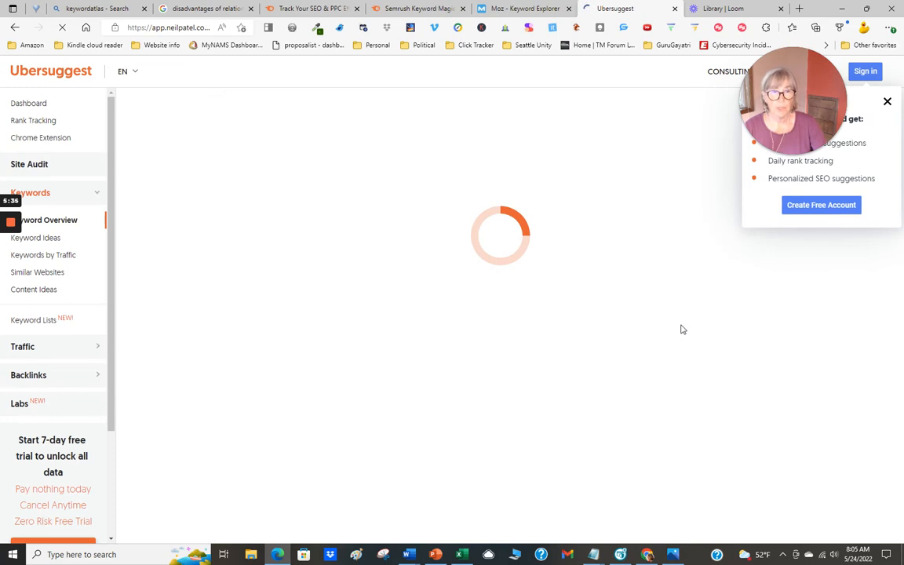
mouse_move(821, 241)
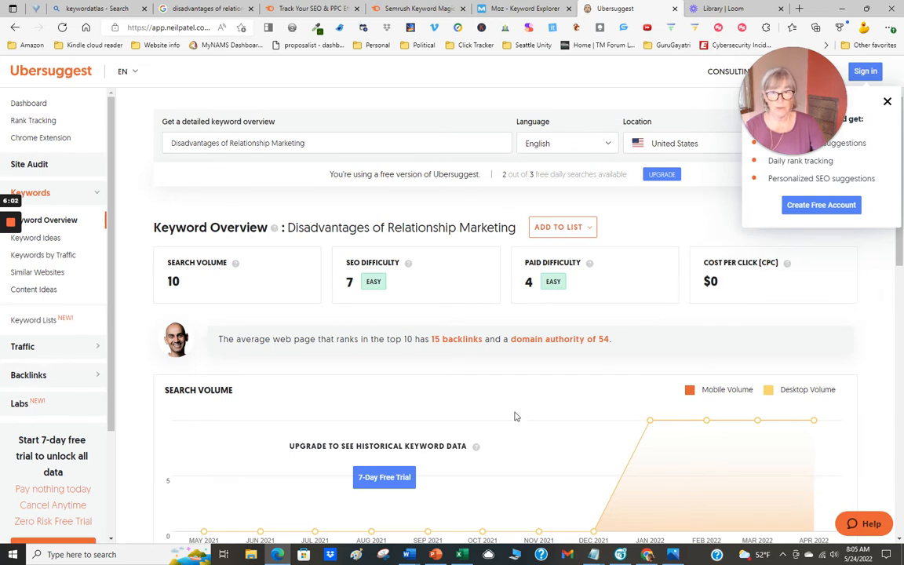
mouse_move(206, 295)
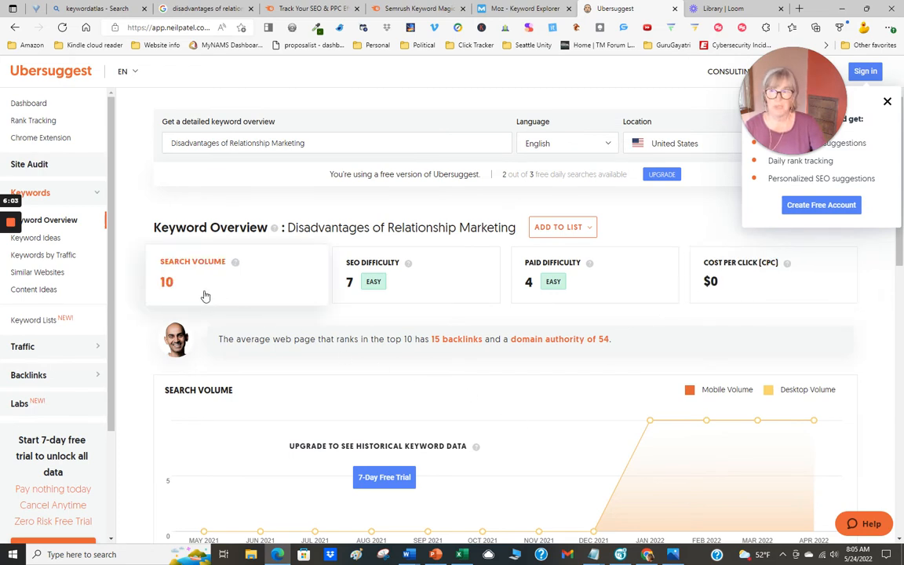
mouse_move(452, 377)
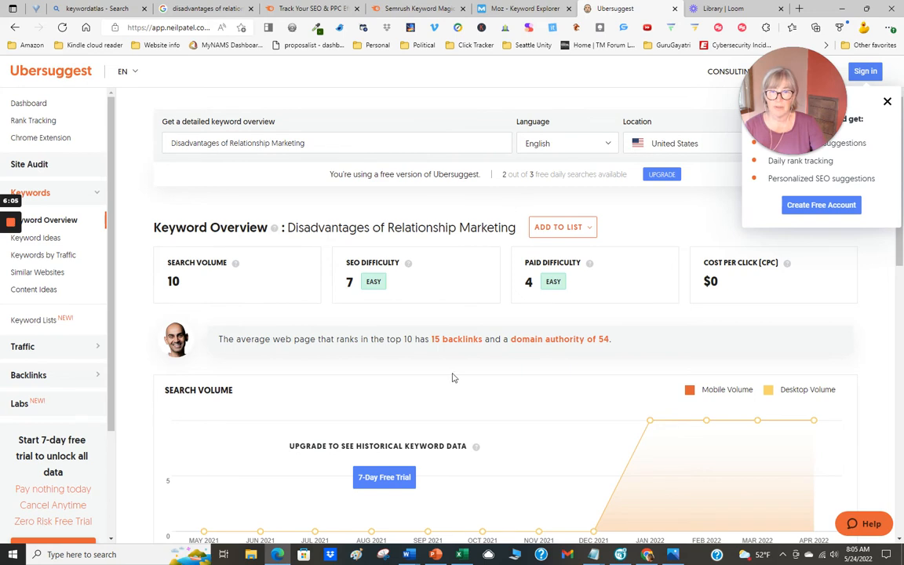
Review the keyword's search volume 10 and SEO difficulty 7, then move to the Moz Keyword Explorer page.
scroll(down, 3)
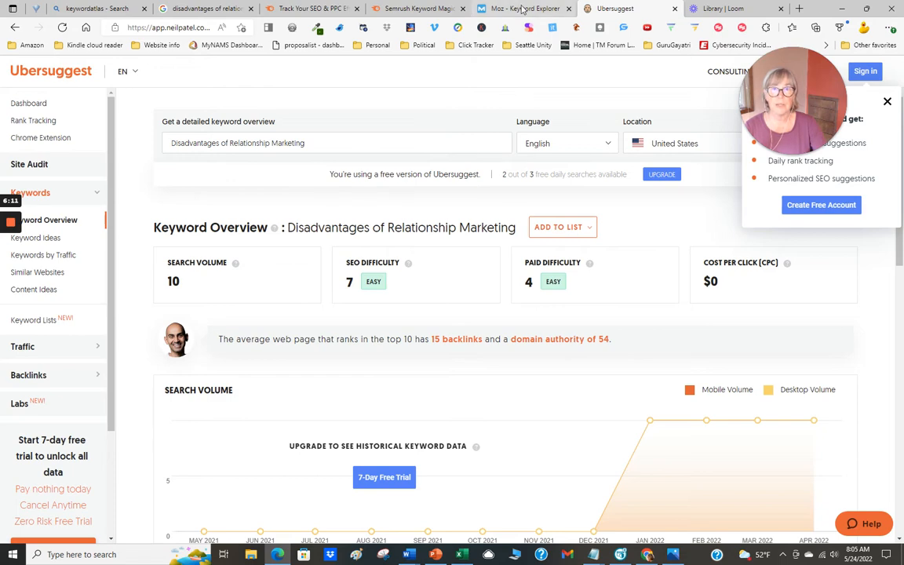
click(524, 10)
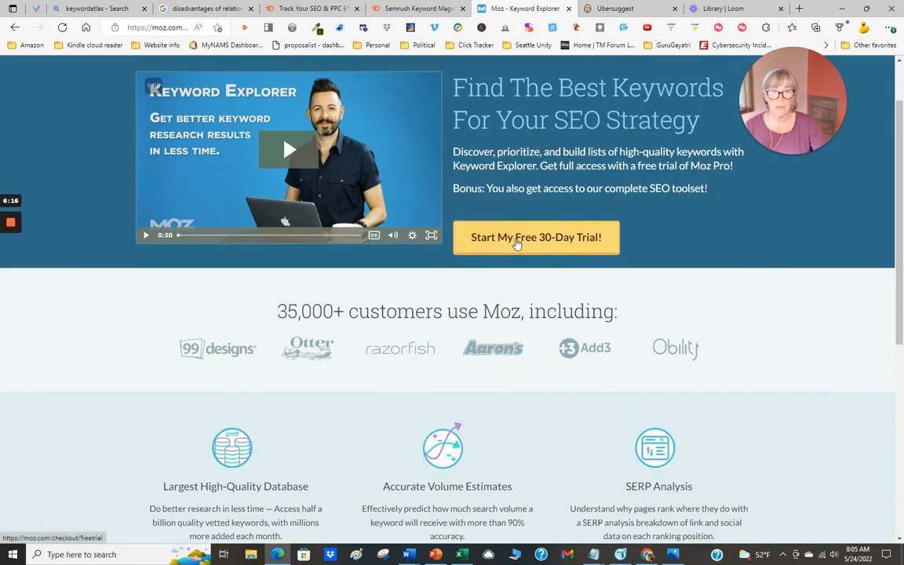
mouse_move(716, 263)
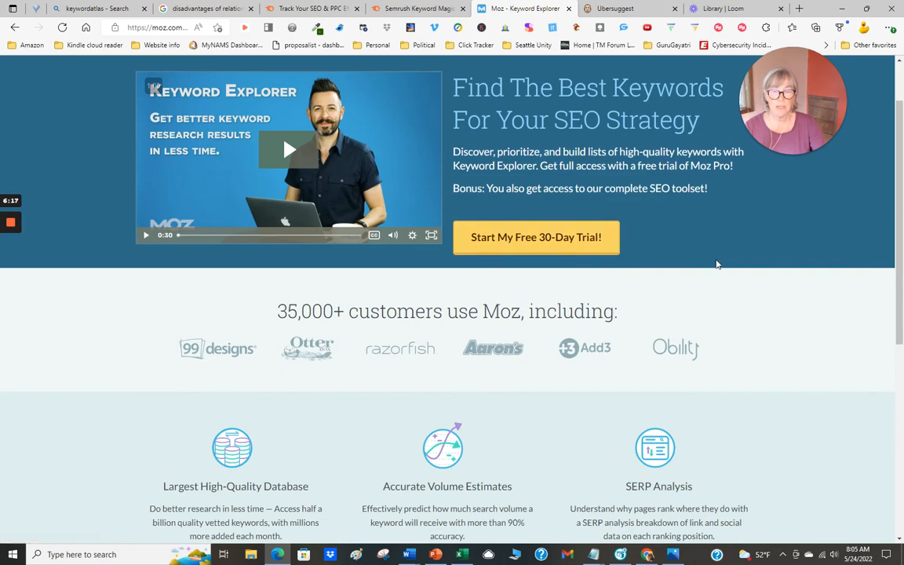
scroll(down, 3)
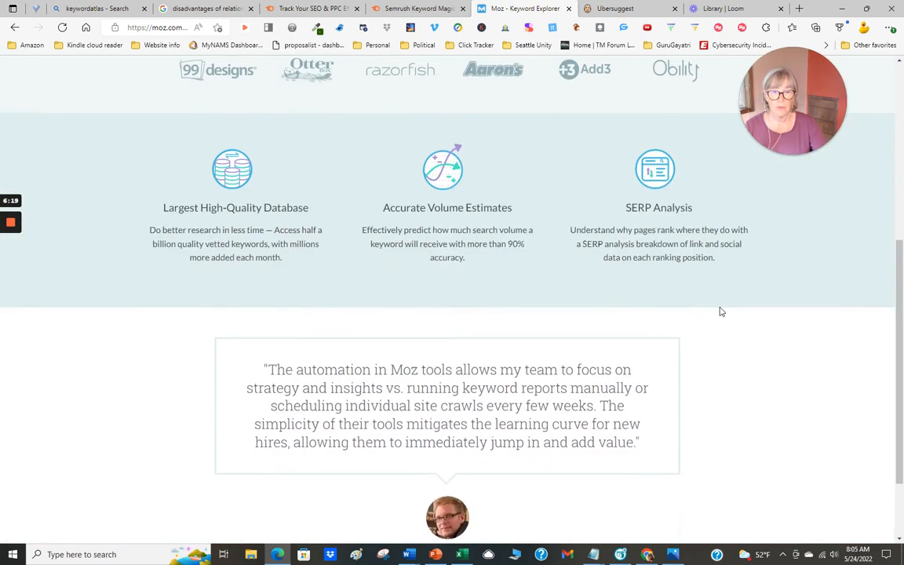
scroll(up, 3)
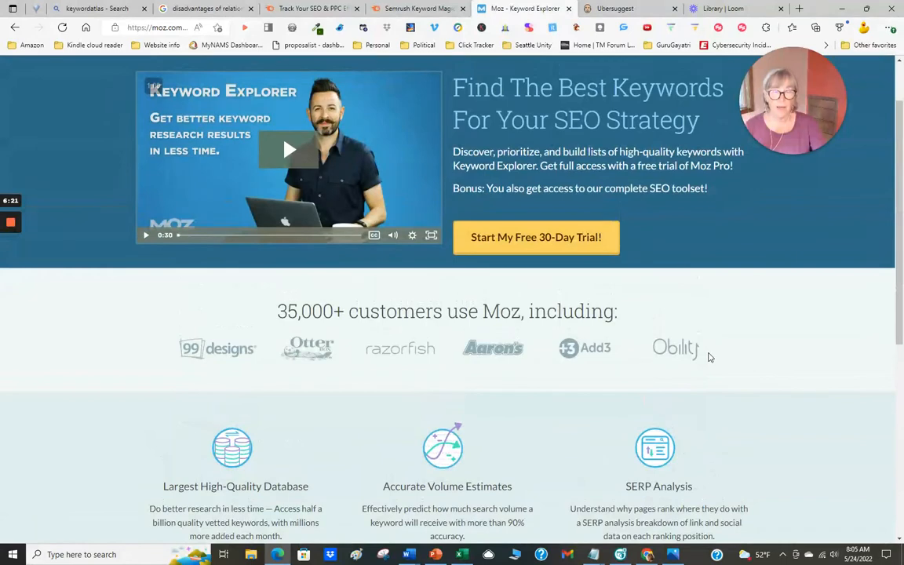
scroll(down, 3)
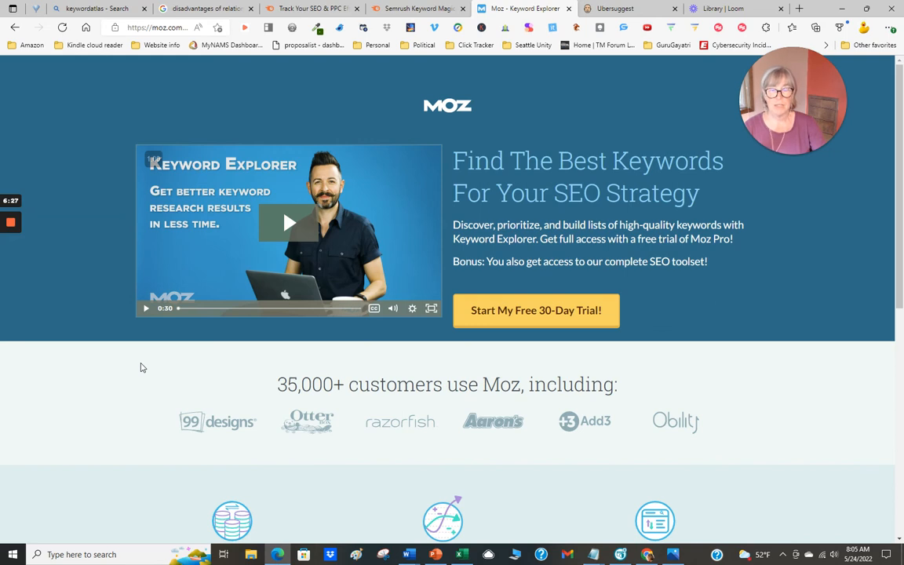
mouse_move(269, 354)
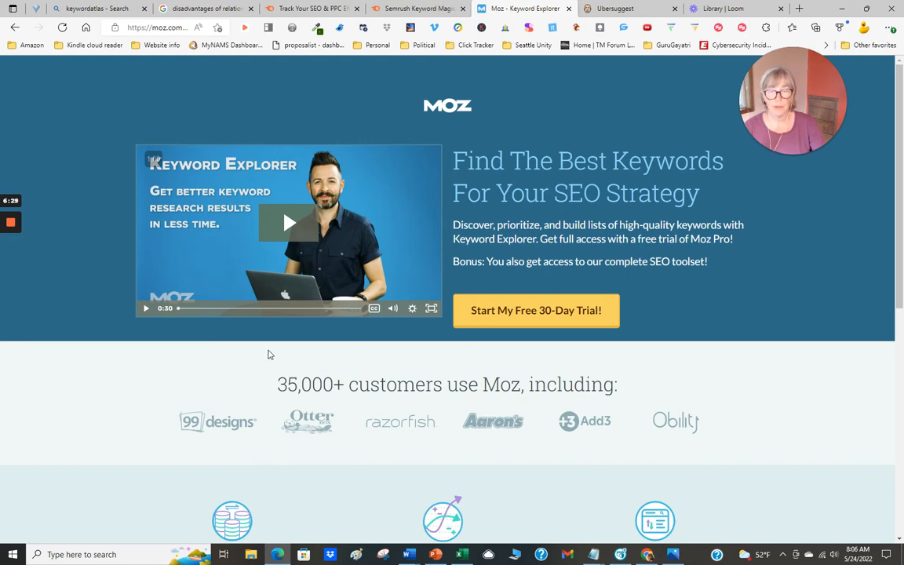
mouse_move(241, 354)
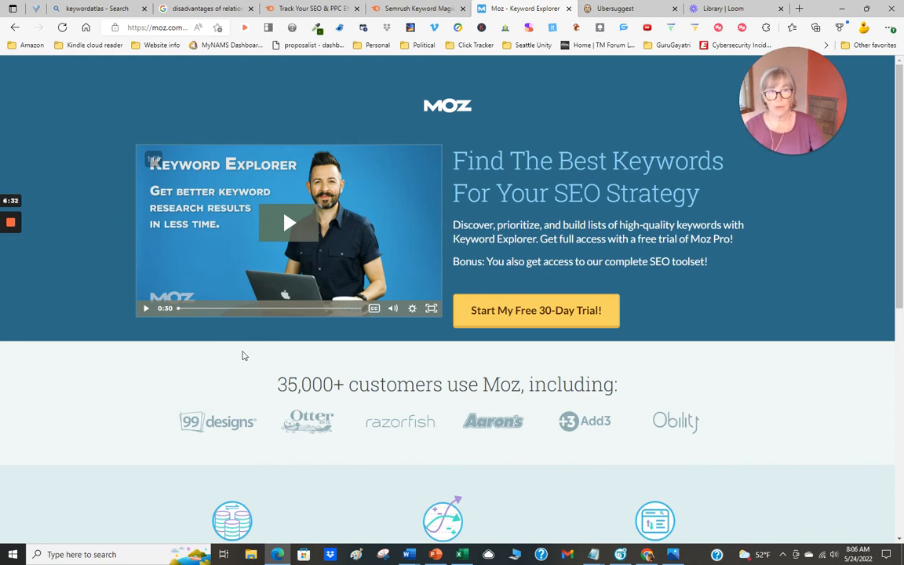
mouse_move(254, 326)
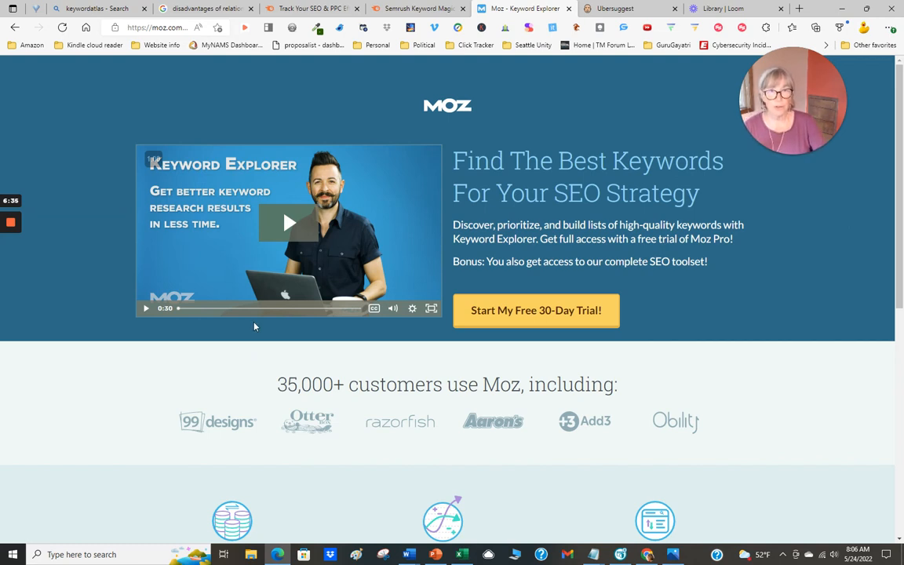
mouse_move(432, 335)
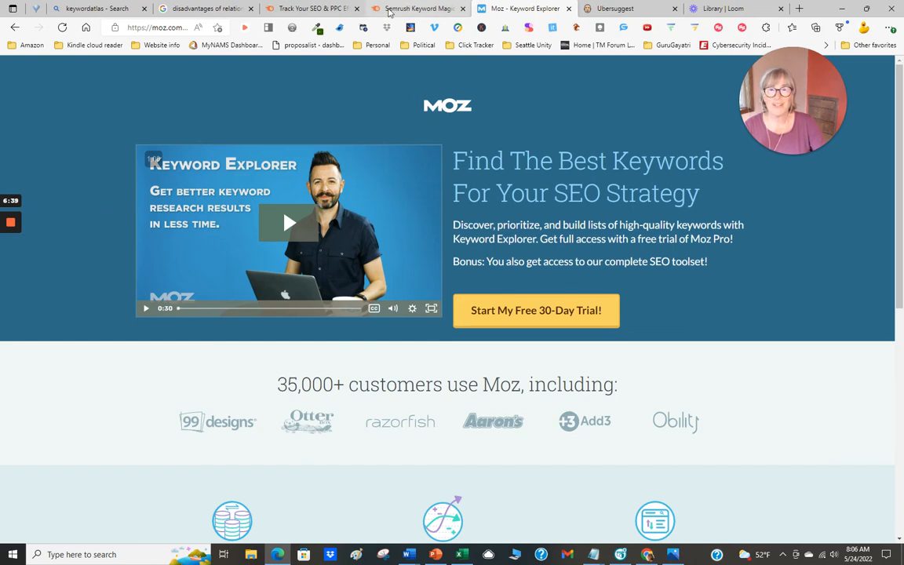
mouse_move(417, 10)
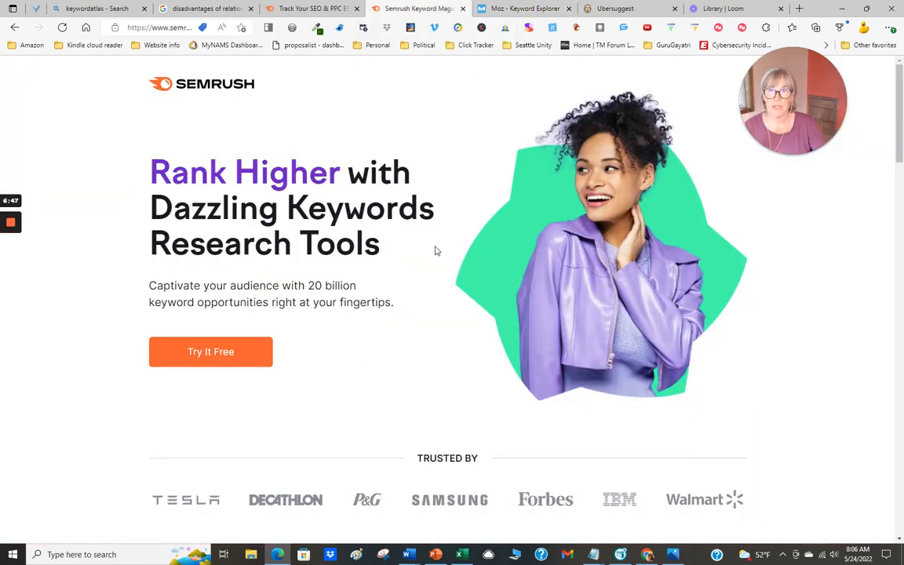
Scroll the Semrush Keyword Magic Tool page past its hero banner to the trusted-by brand logos.
scroll(down, 3)
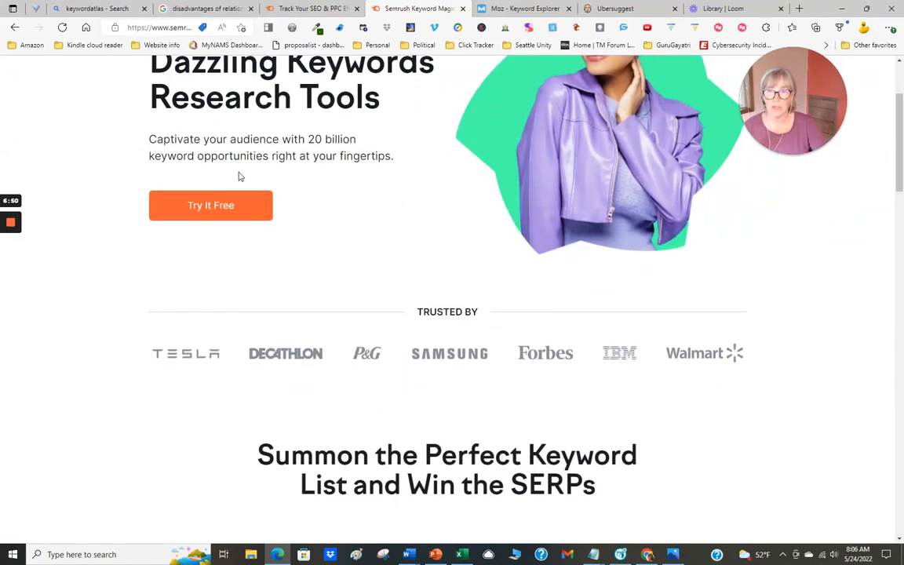
scroll(down, 3)
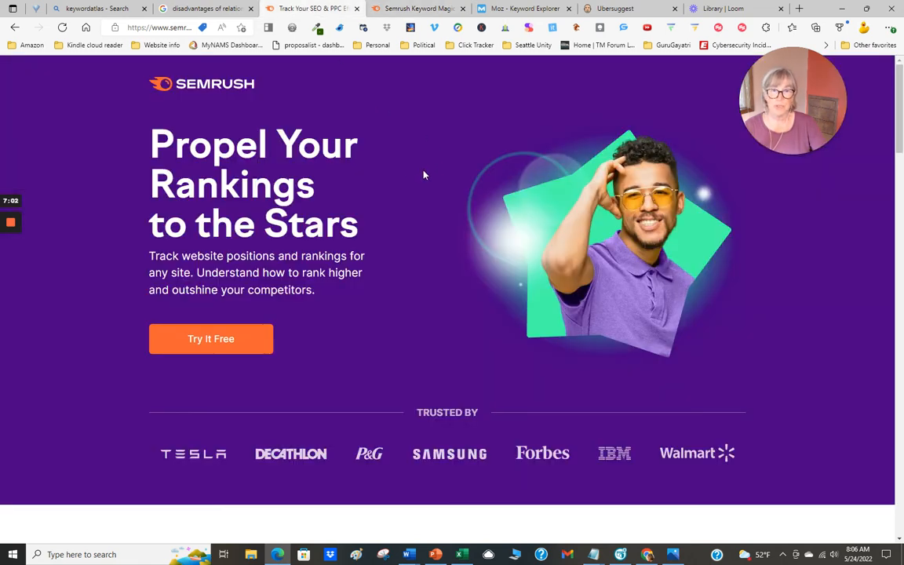
mouse_move(411, 171)
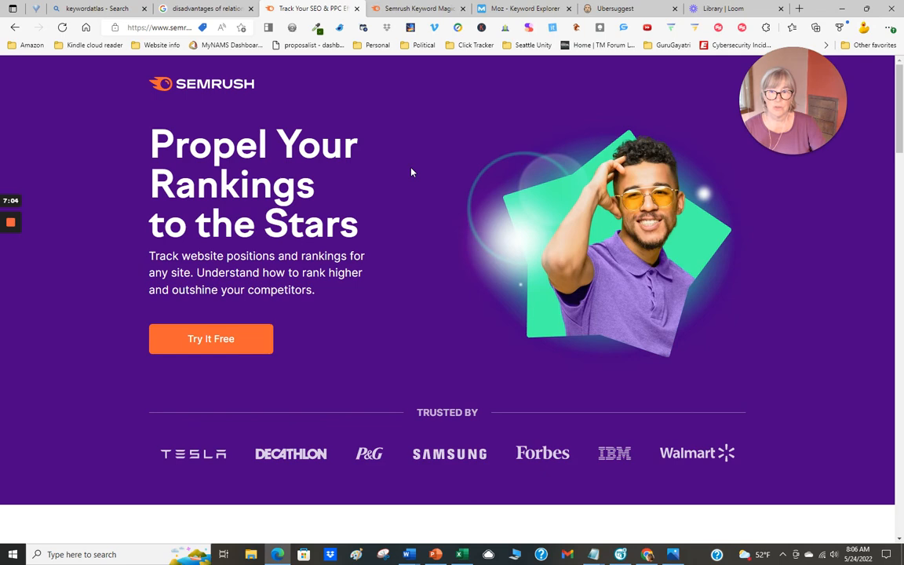
Scroll the Semrush Position Tracking page down to its trusted-by brands and back to the top.
scroll(down, 3)
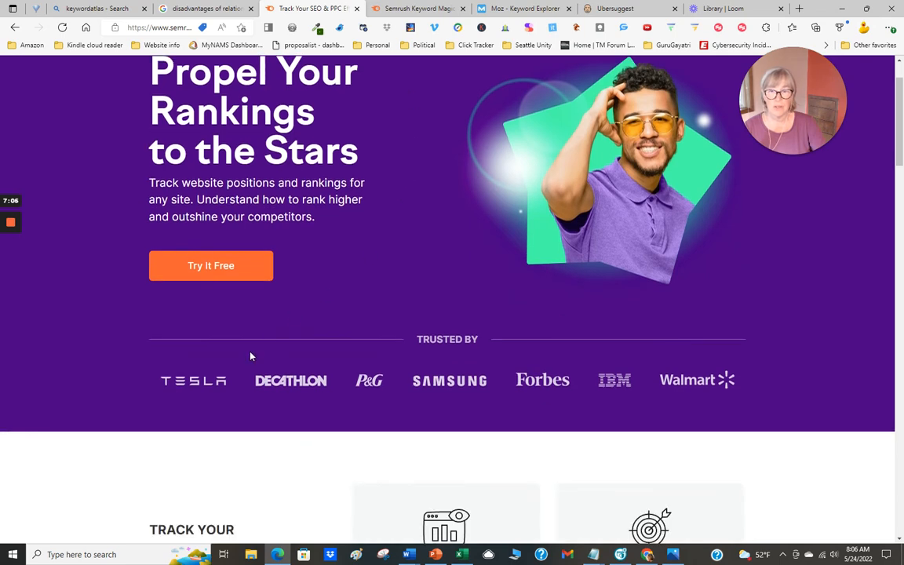
scroll(up, 3)
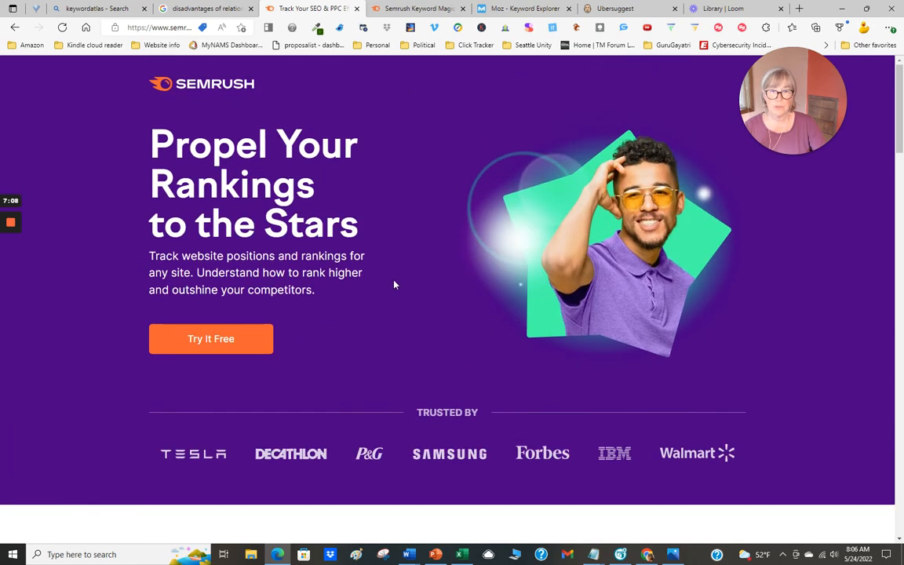
mouse_move(401, 194)
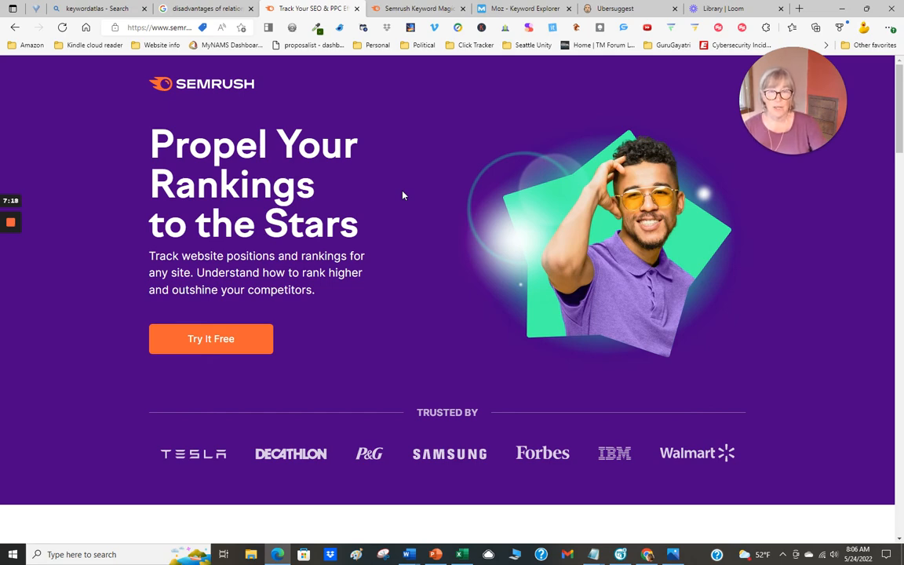
mouse_move(429, 174)
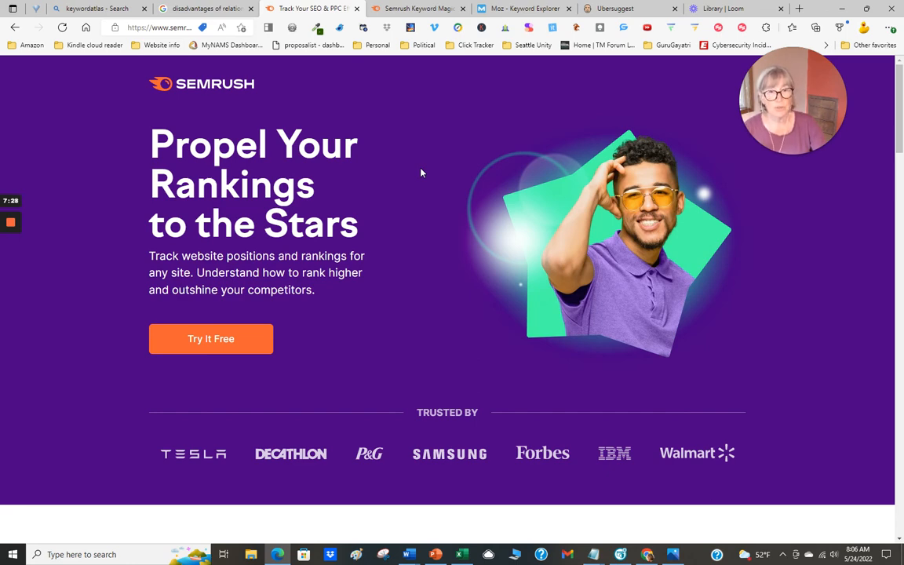
mouse_move(426, 170)
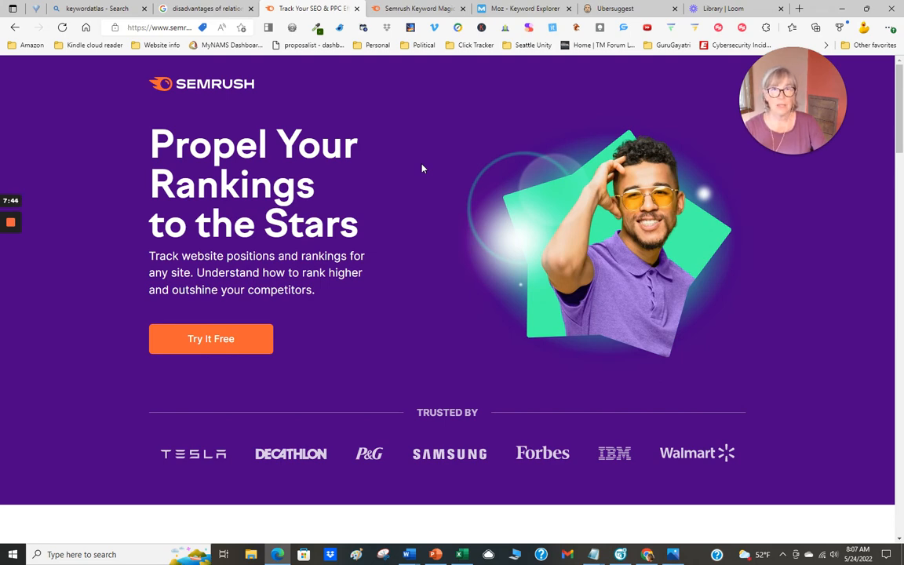
mouse_move(421, 169)
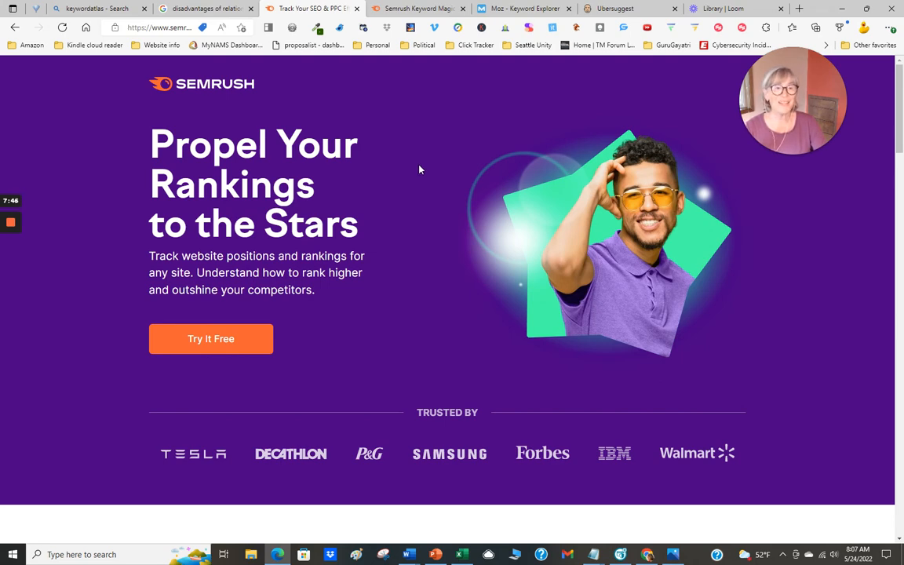